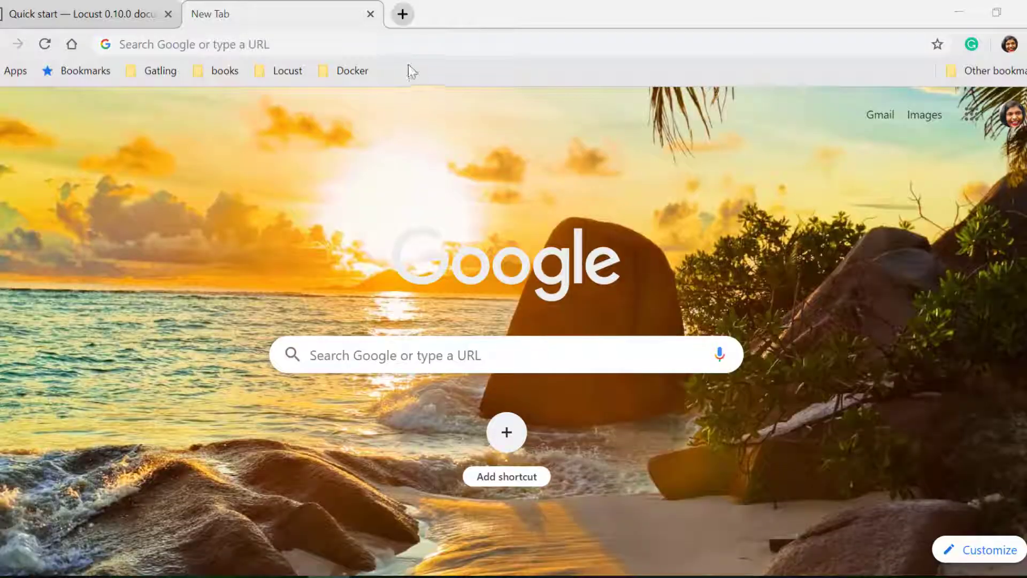
Step: Search Google for 'download pycharm' and reach the JetBrains edition download buttons
{"action": "type", "text": "download pycharm"}
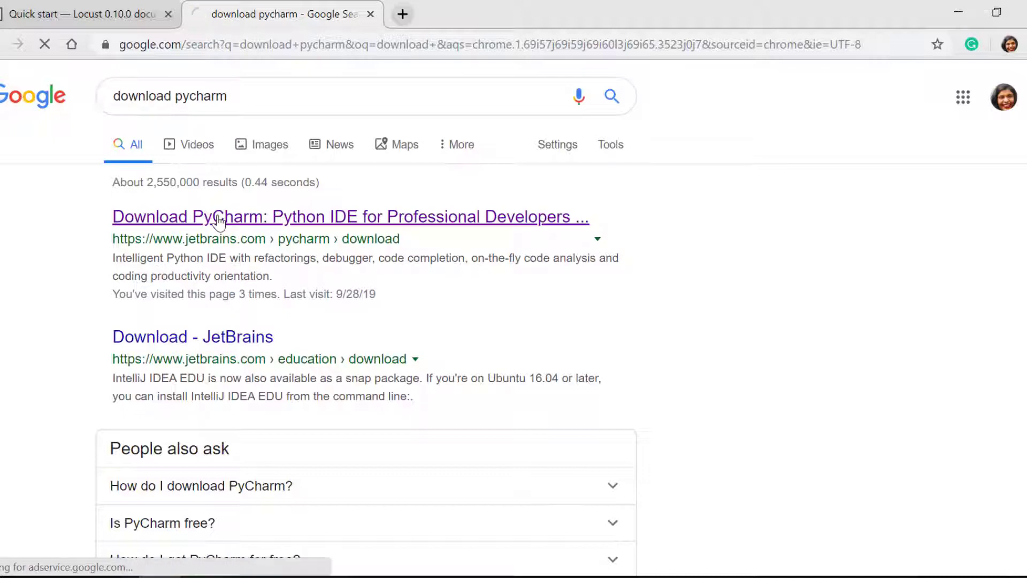
{"action": "left_click", "coordinate": [350, 217]}
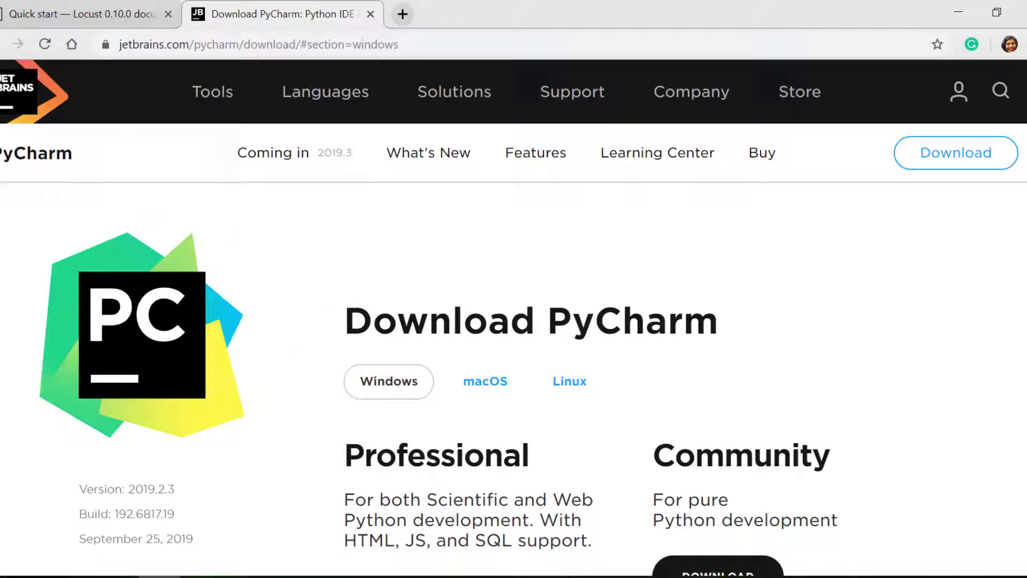
{"action": "scroll", "scroll_direction": "down", "scroll_amount": 3}
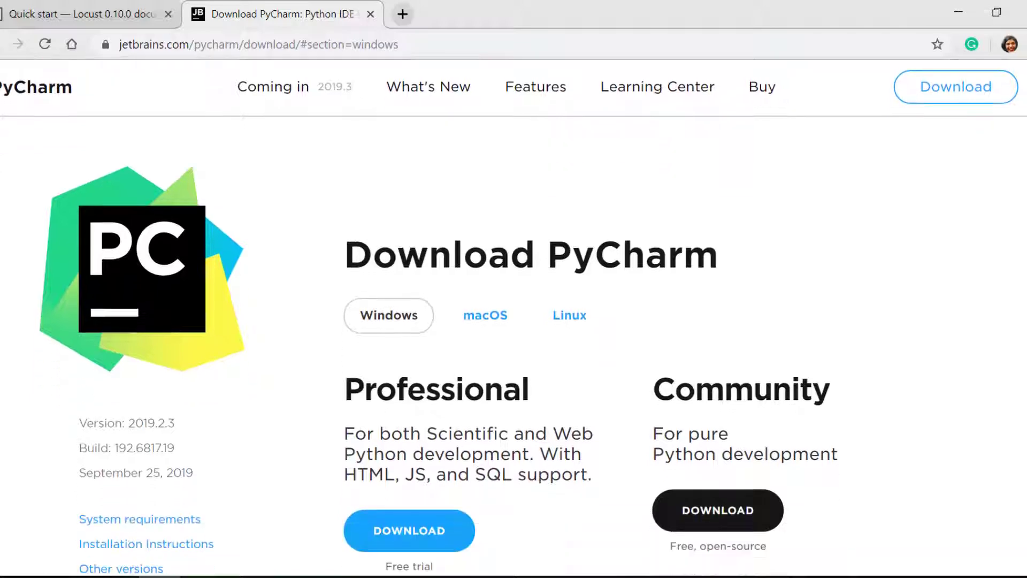
{"action": "scroll", "scroll_direction": "down", "scroll_amount": 3}
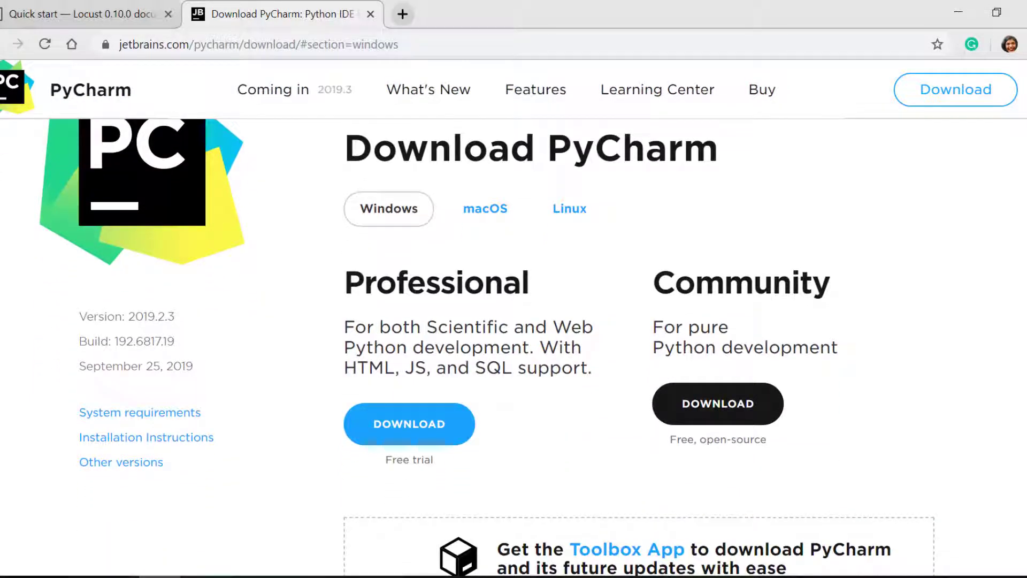
{"action": "mouse_move", "coordinate": [546, 317]}
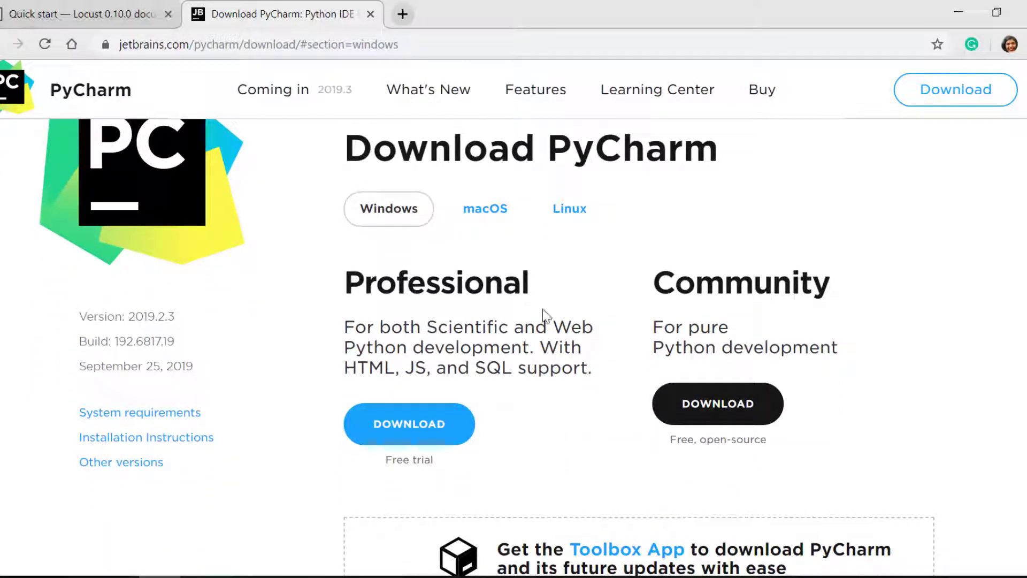
{"action": "mouse_move", "coordinate": [835, 297]}
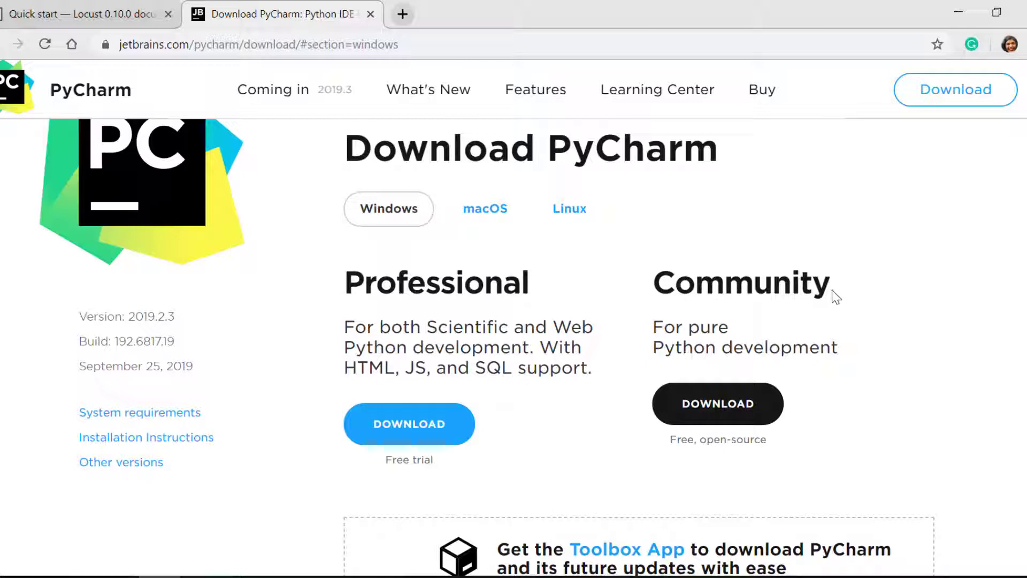
{"action": "mouse_move", "coordinate": [347, 261]}
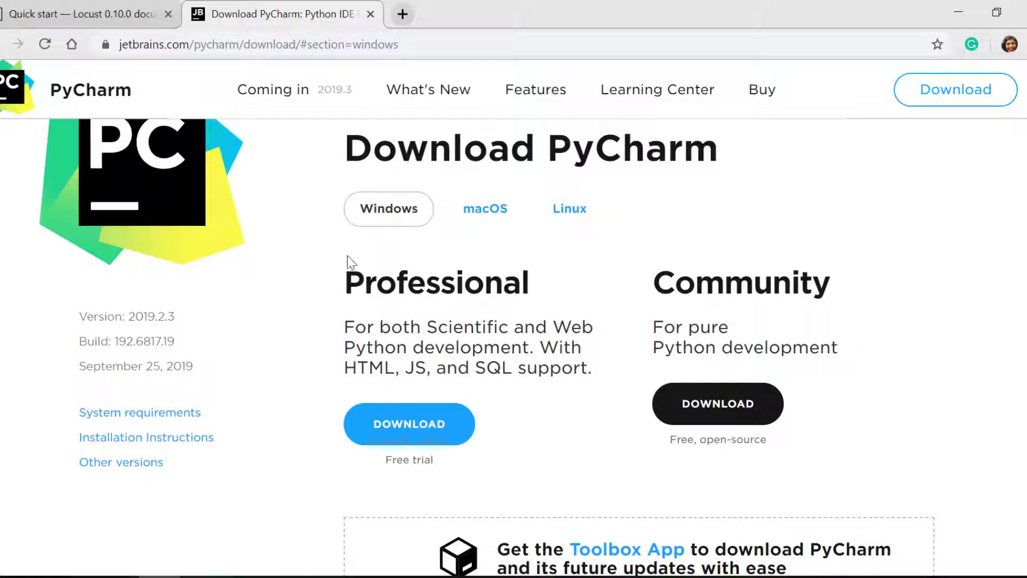
{"action": "mouse_move", "coordinate": [344, 365]}
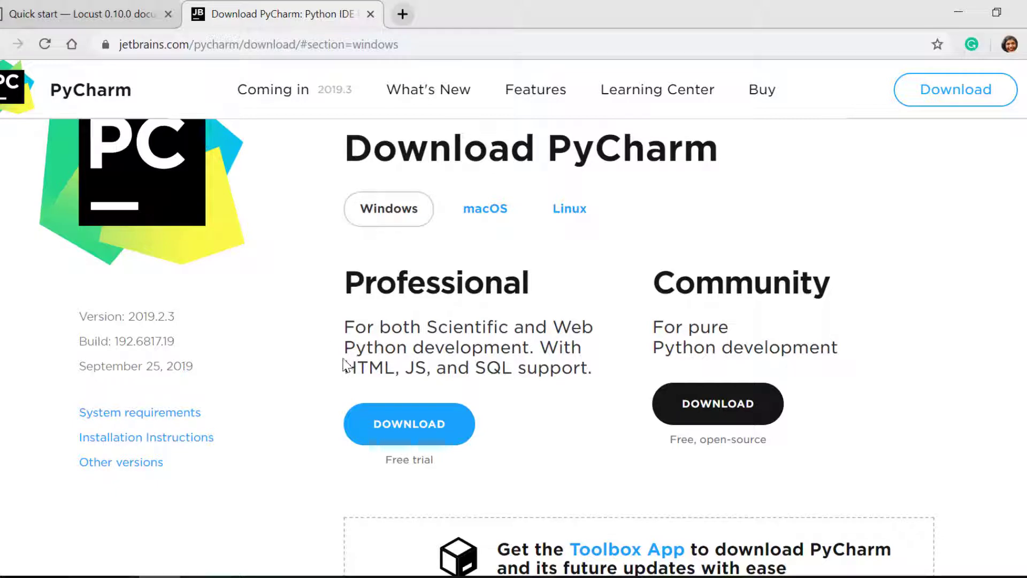
{"action": "mouse_move", "coordinate": [481, 325]}
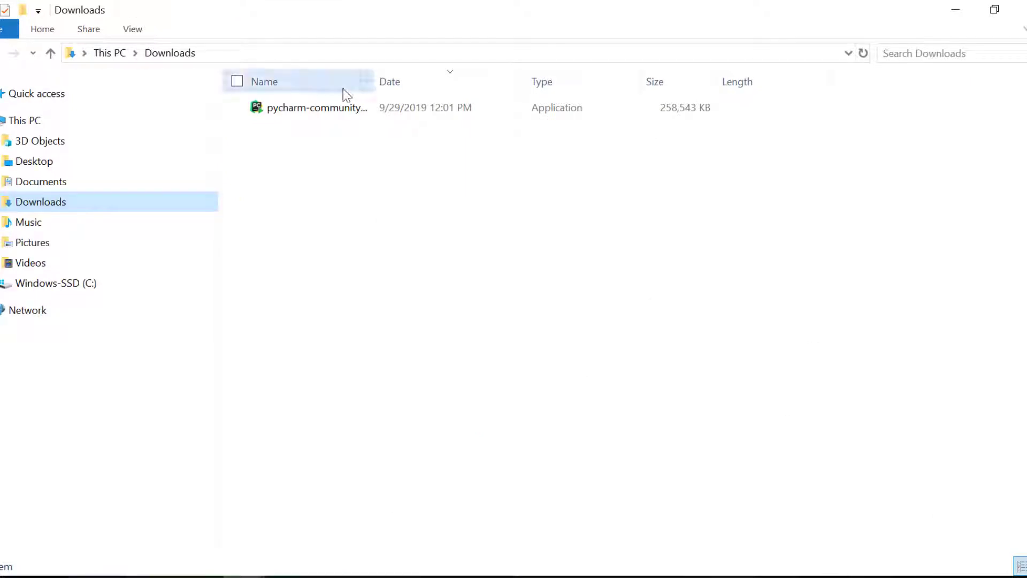
Step: Run the downloaded PyCharm installer through setup so PyCharm launches when finished
{"action": "left_click", "coordinate": [317, 107]}
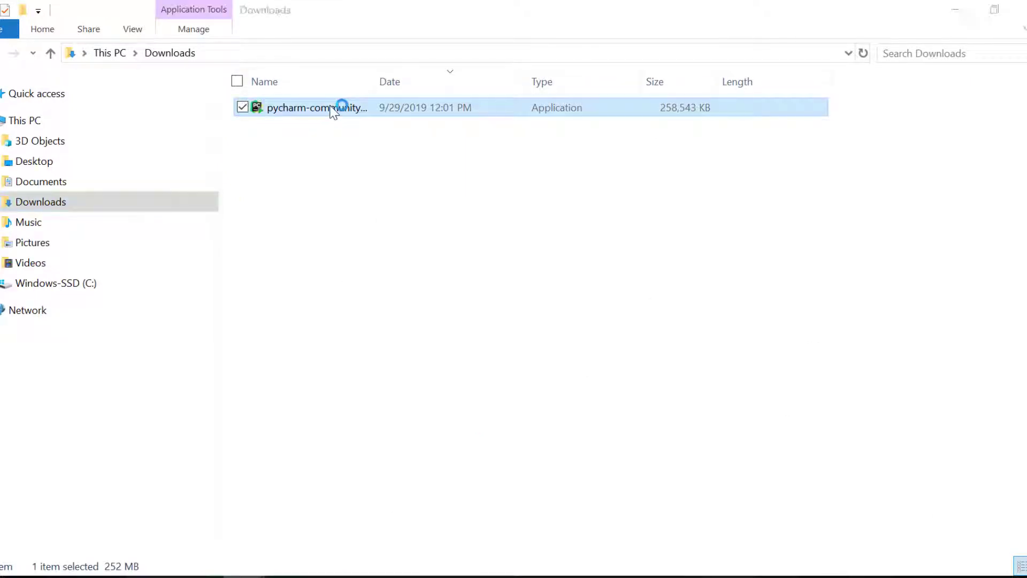
{"action": "double_click", "coordinate": [317, 107]}
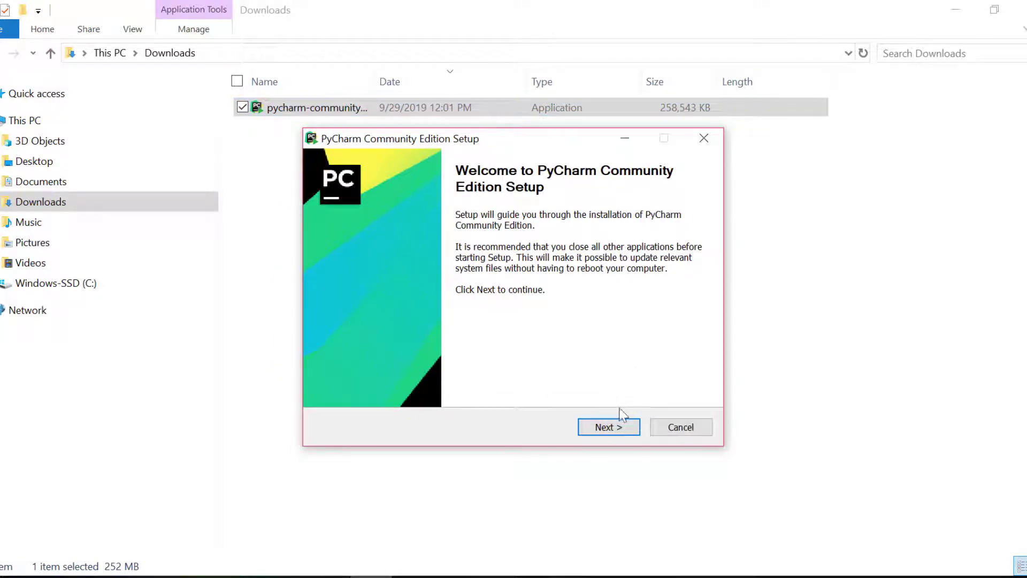
{"action": "left_click", "coordinate": [608, 426]}
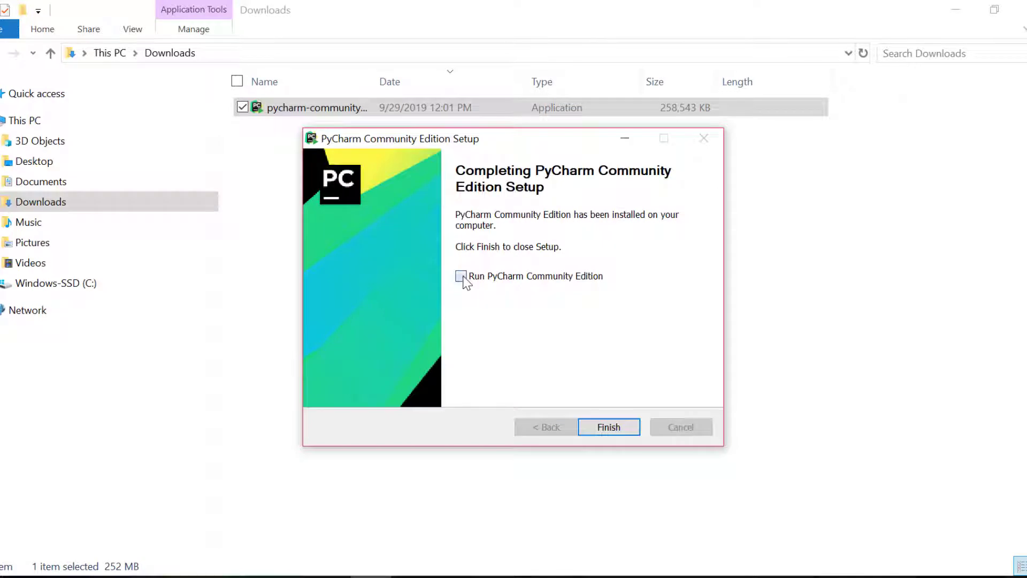
{"action": "left_click", "coordinate": [607, 427]}
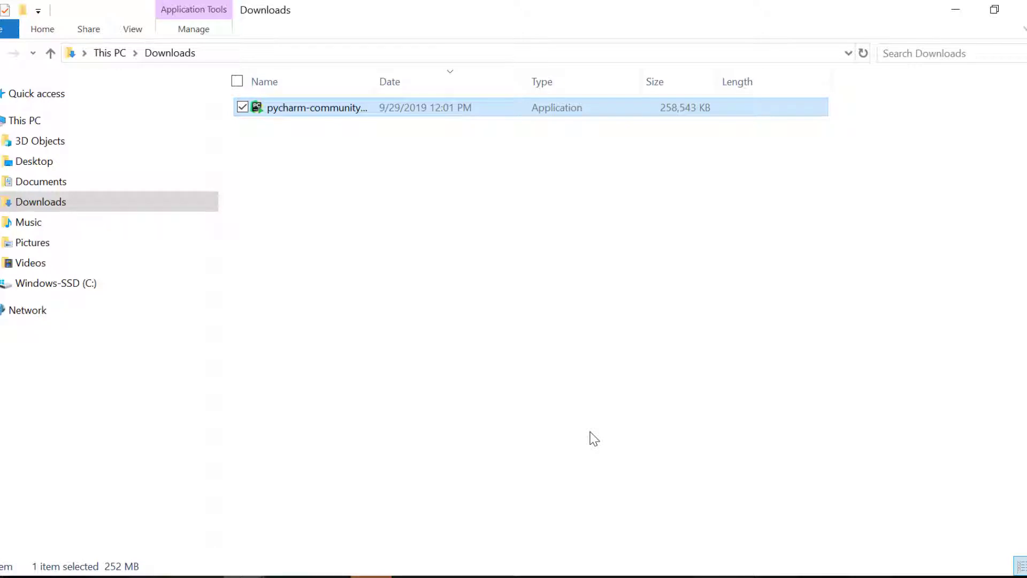
{"action": "double_click", "coordinate": [317, 107]}
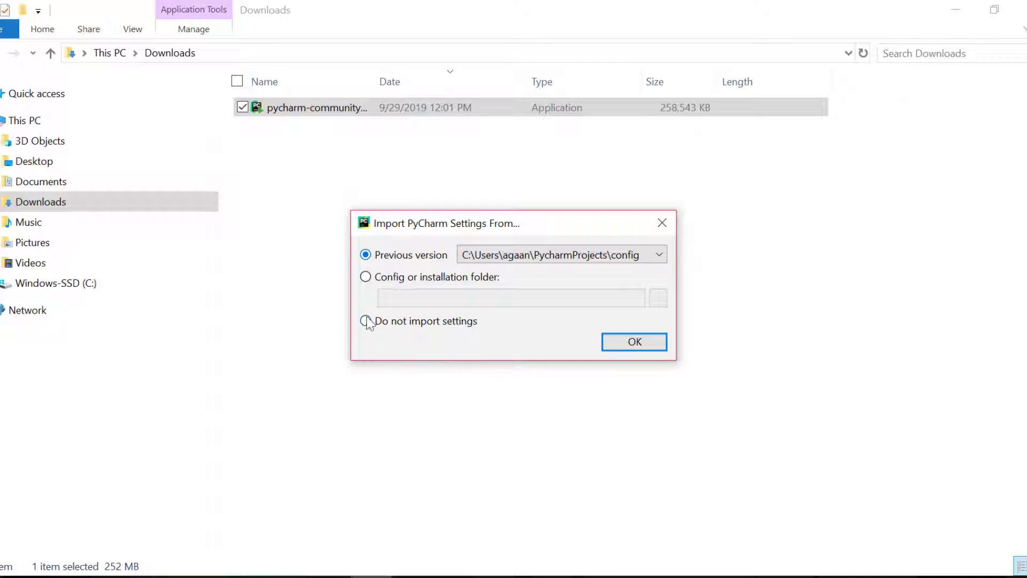
Step: Choose 'Do not import settings' on first launch
{"action": "left_click", "coordinate": [365, 321]}
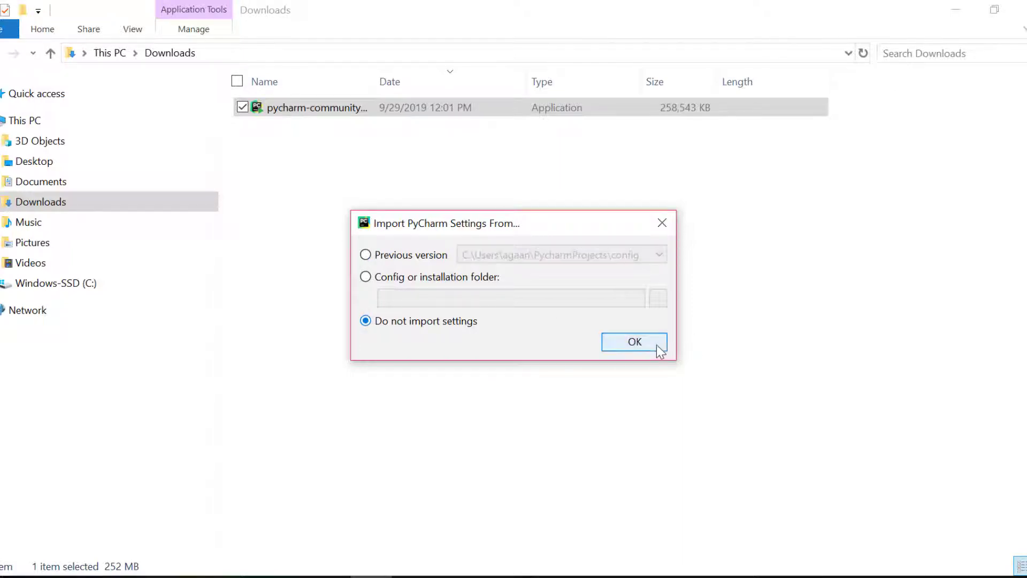
Step: Confirm the import choice, pick the Light theme and skip remaining customization with defaults
{"action": "left_click", "coordinate": [632, 341]}
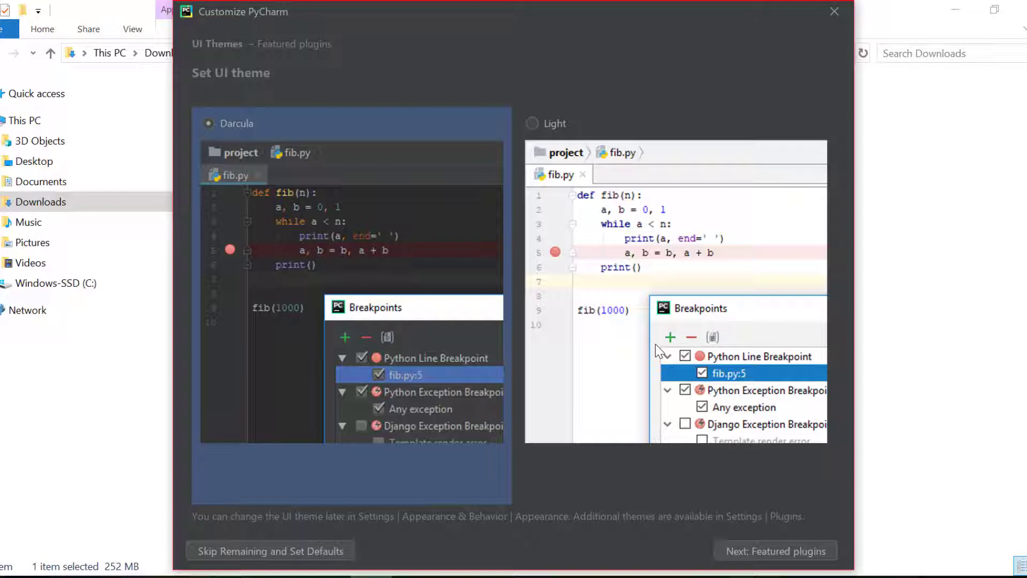
{"action": "left_click", "coordinate": [535, 123]}
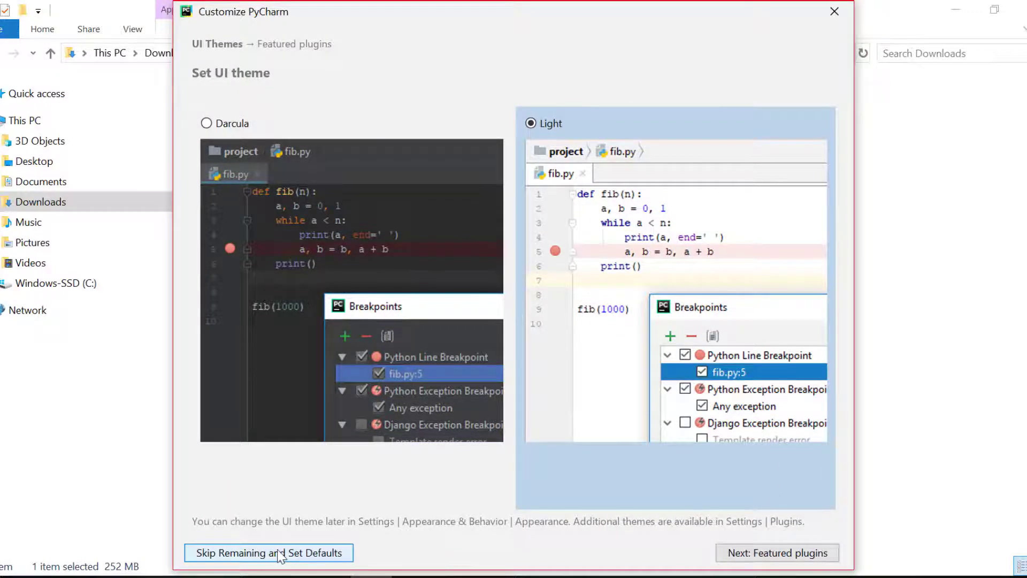
{"action": "left_click", "coordinate": [267, 552]}
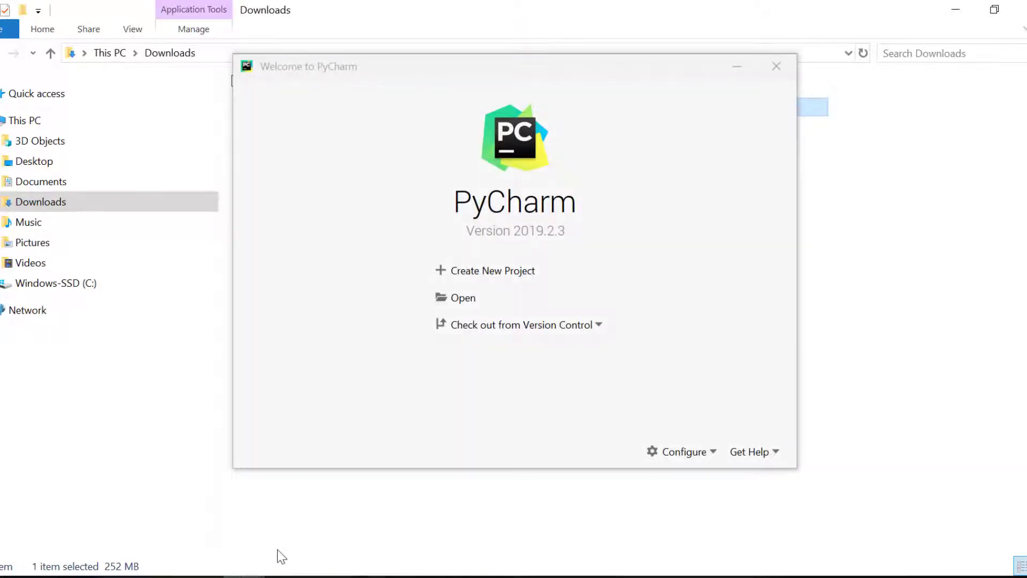
{"action": "mouse_move", "coordinate": [207, 440]}
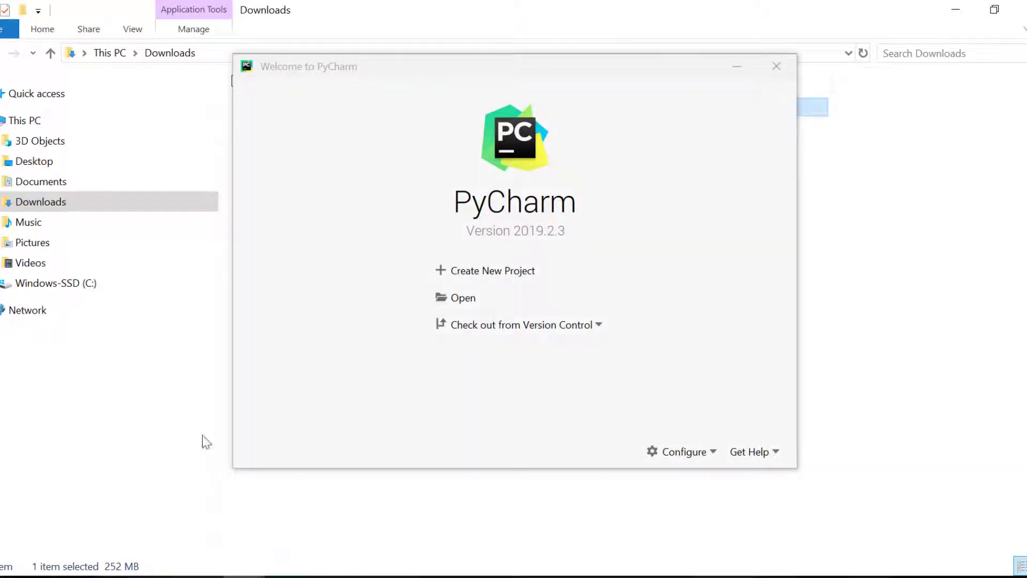
{"action": "mouse_move", "coordinate": [322, 369]}
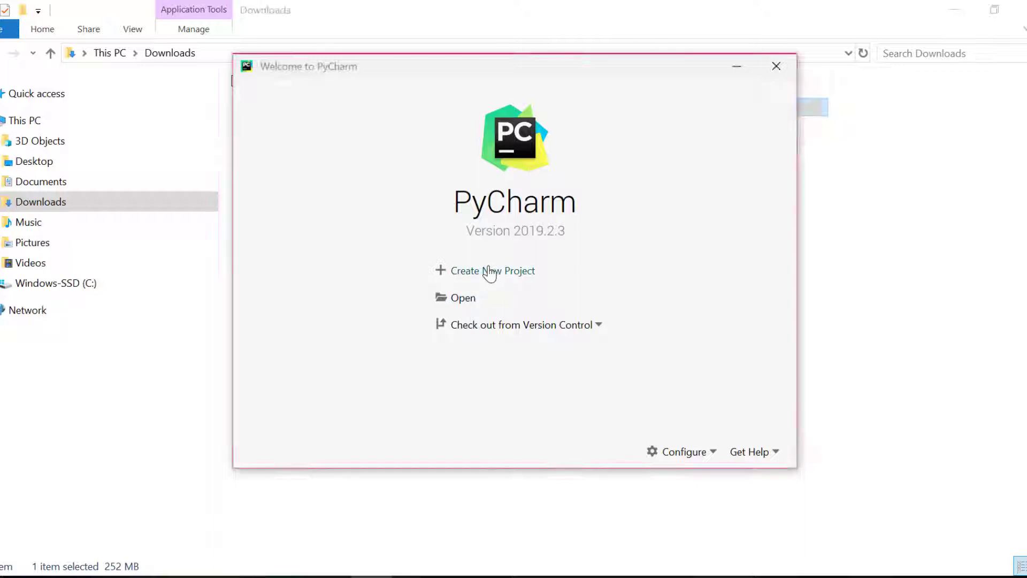
Step: Start a new project located at C:\LearnLocustProject
{"action": "left_click", "coordinate": [493, 271]}
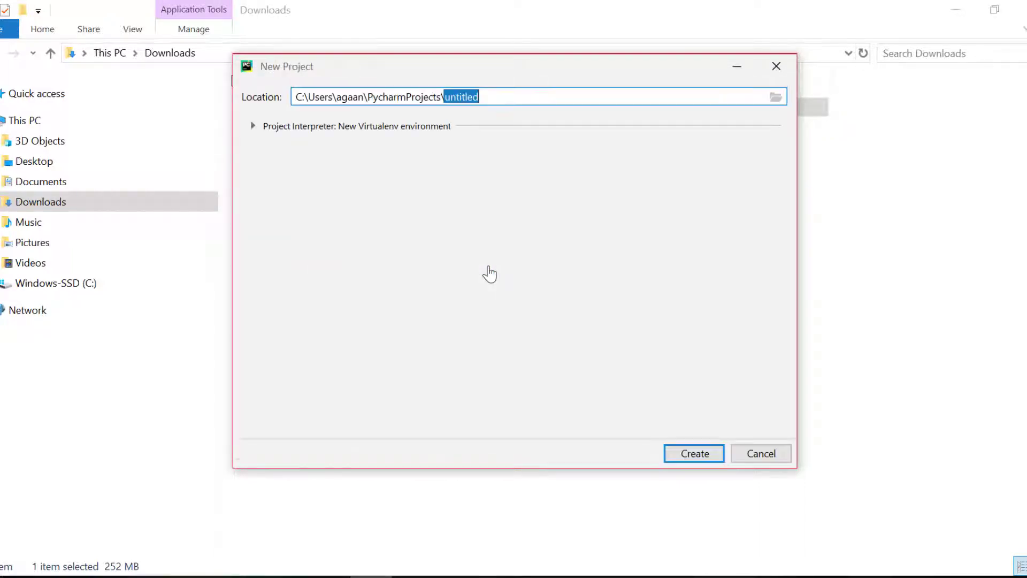
{"action": "left_click", "coordinate": [531, 96]}
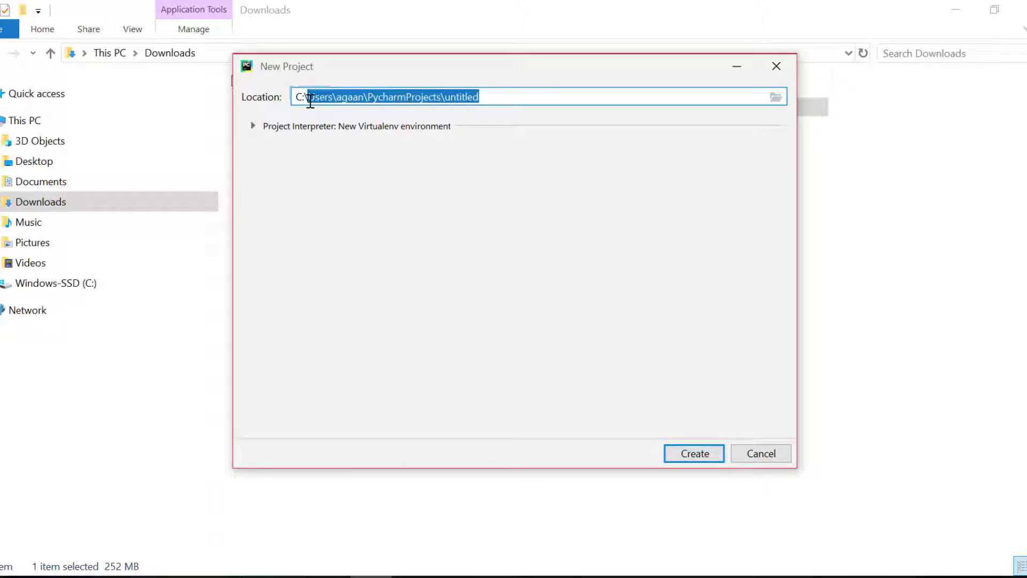
{"action": "type", "text": "C:\\earnLocust"}
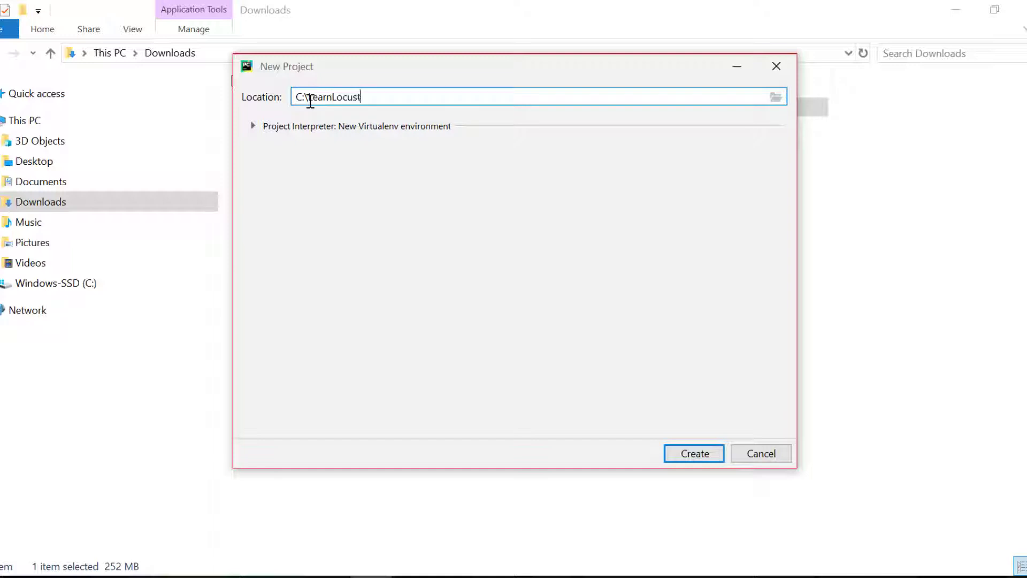
{"action": "type", "text": "Proj"}
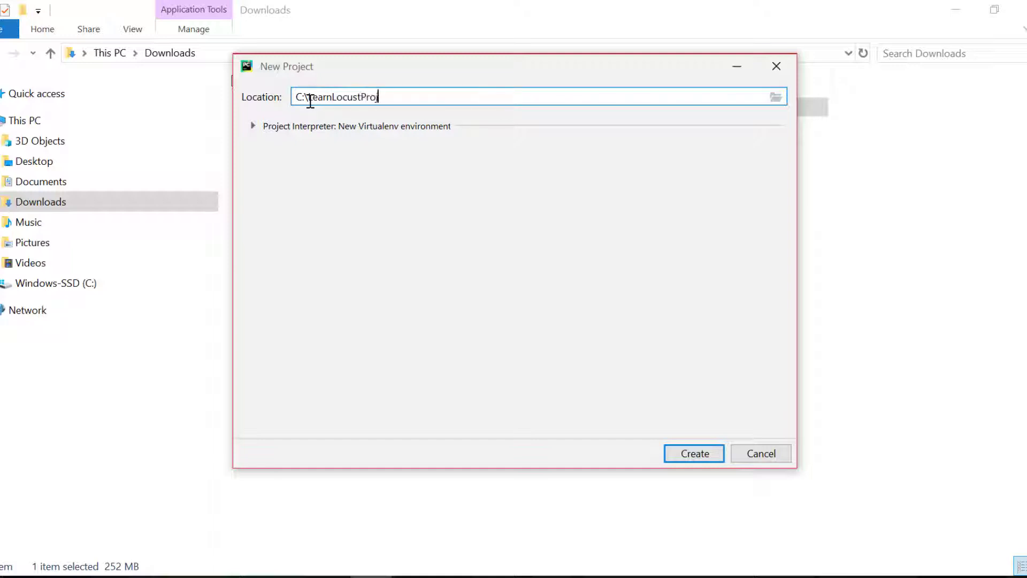
{"action": "type", "text": "ect"}
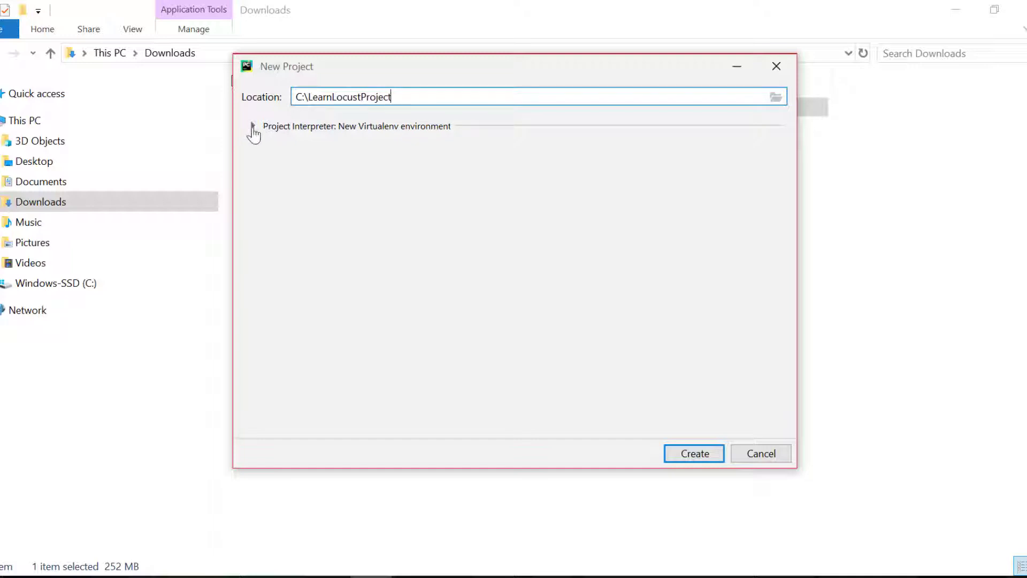
Step: Use a Virtualenv on C:\Python37\python.exe that inherits global site-packages
{"action": "left_click", "coordinate": [252, 127]}
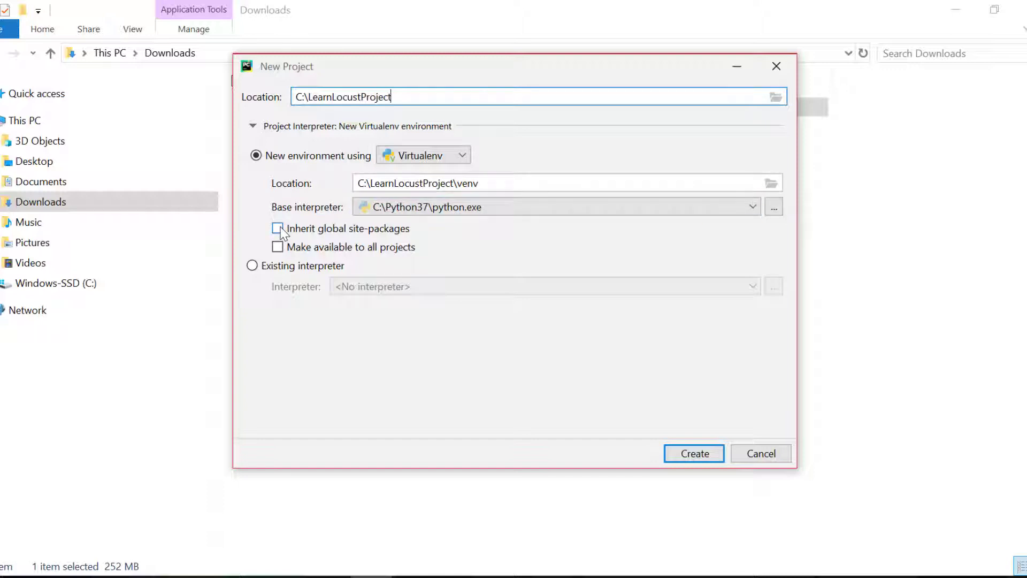
{"action": "left_click", "coordinate": [277, 229]}
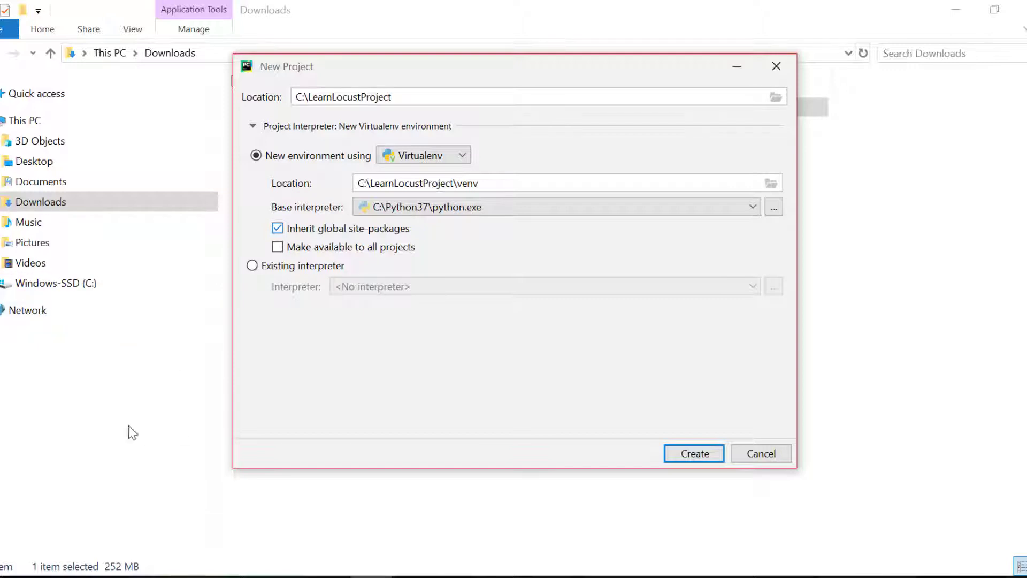
{"action": "mouse_move", "coordinate": [156, 414]}
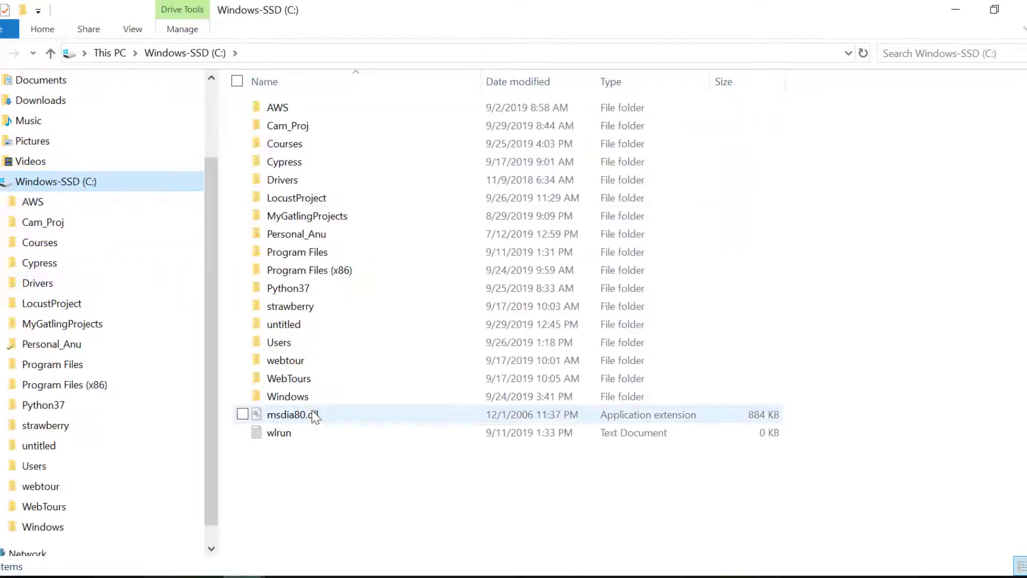
Step: Browse to C:\Python37\Lib\site-packages to confirm locust is installed
{"action": "left_click", "coordinate": [286, 288]}
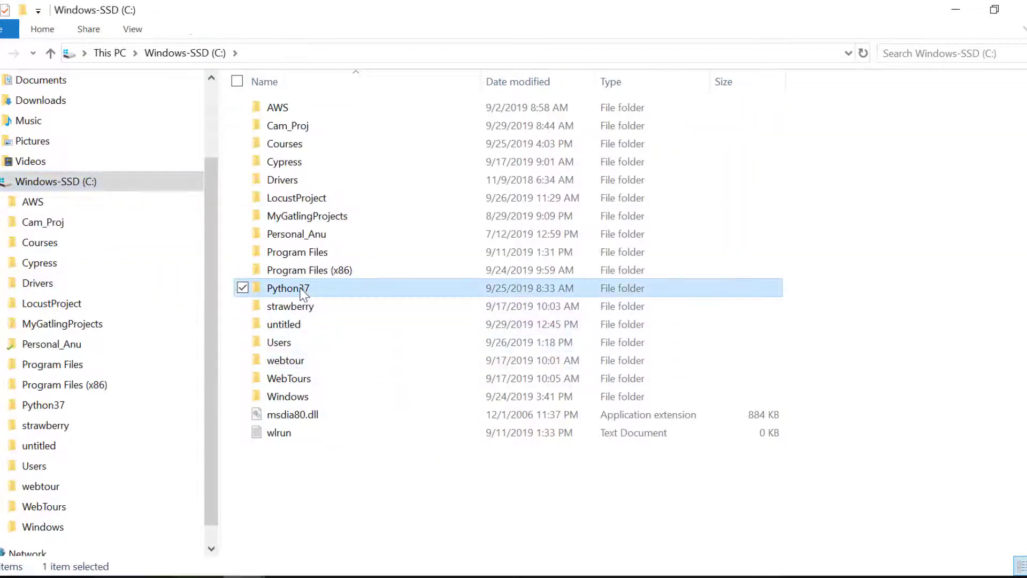
{"action": "double_click", "coordinate": [286, 288]}
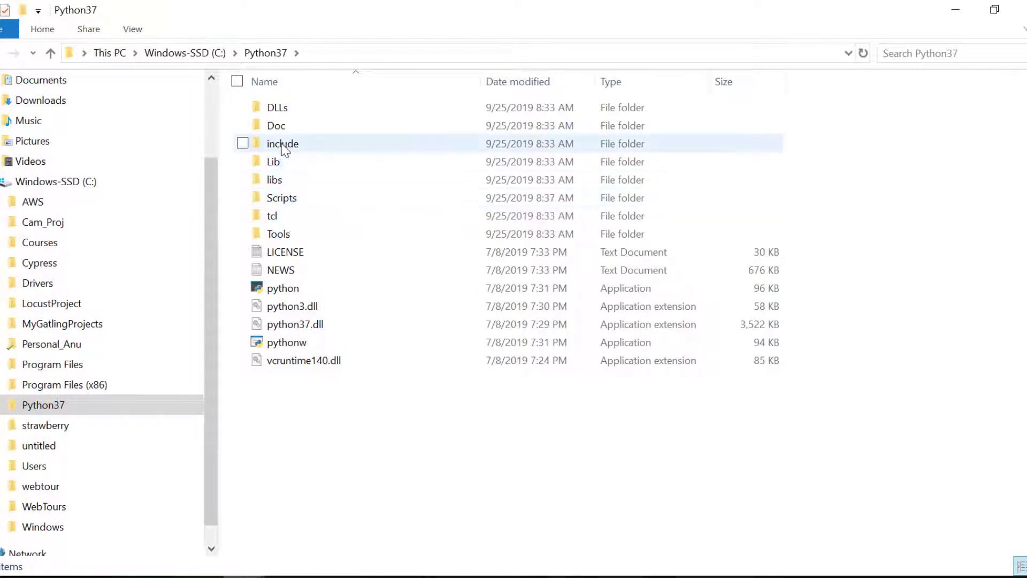
{"action": "double_click", "coordinate": [272, 162]}
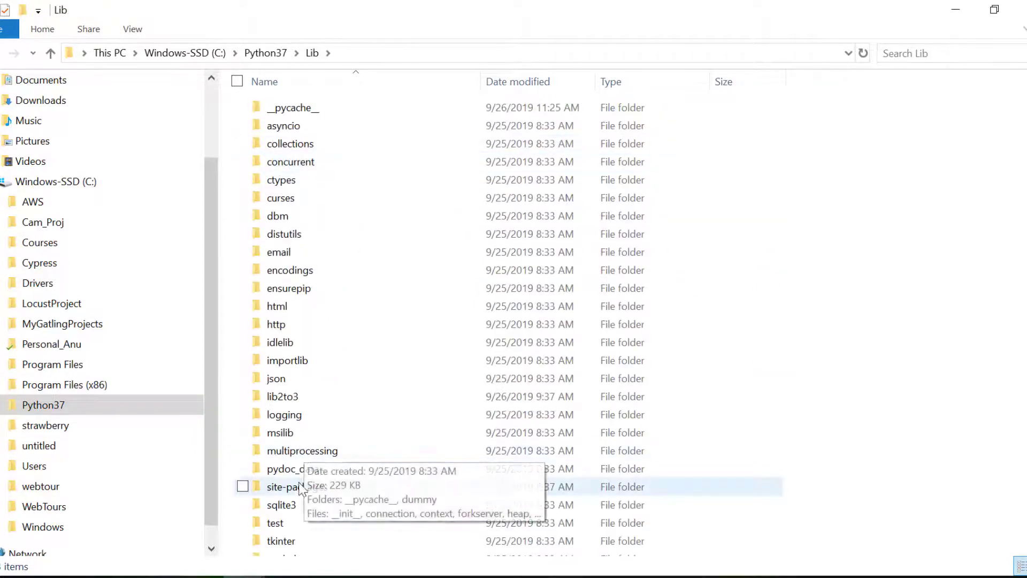
{"action": "double_click", "coordinate": [288, 486]}
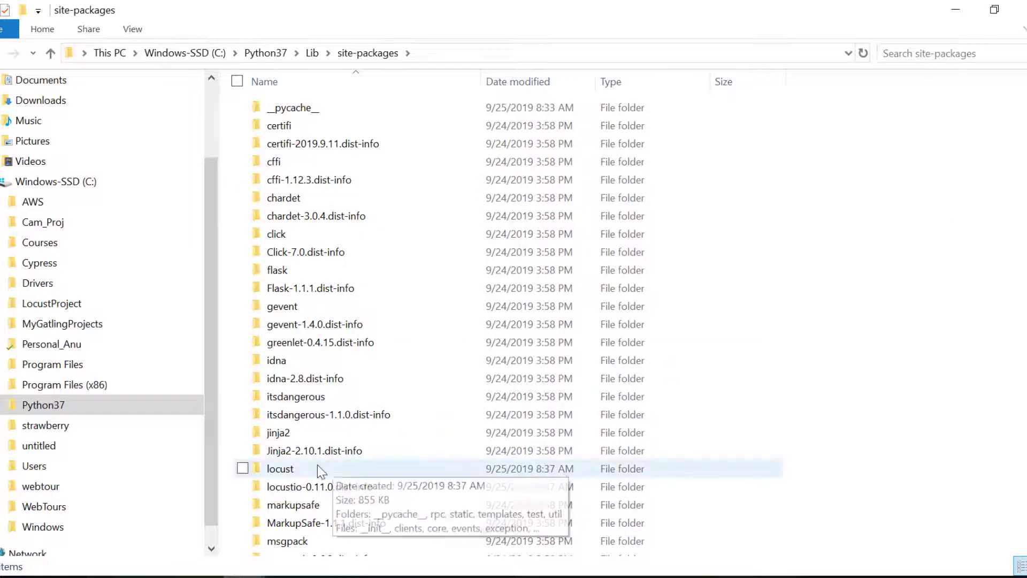
{"action": "mouse_move", "coordinate": [320, 472]}
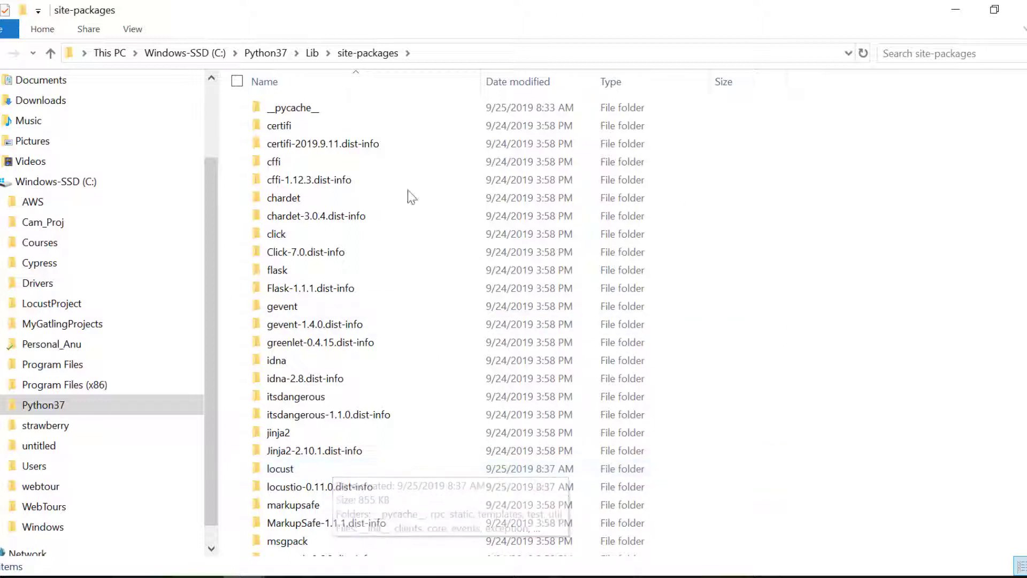
{"action": "mouse_move", "coordinate": [425, 407]}
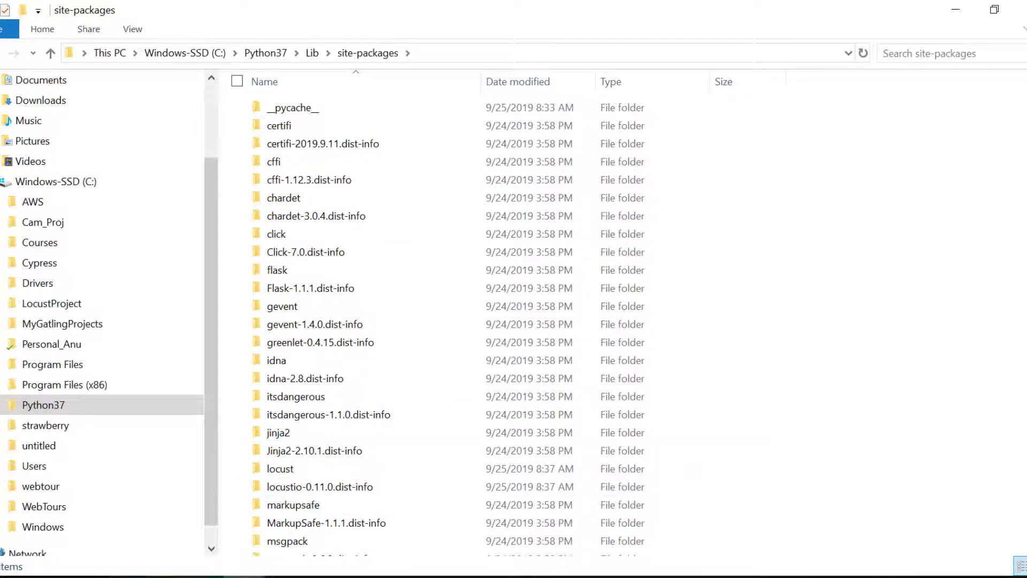
{"action": "scroll", "scroll_direction": "down", "scroll_amount": 3}
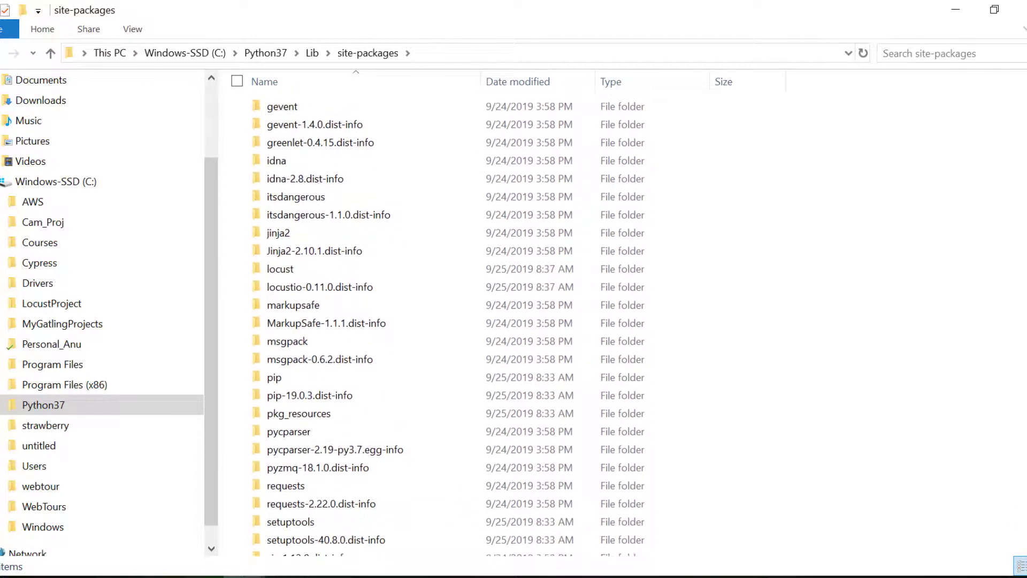
{"action": "left_click", "coordinate": [279, 268]}
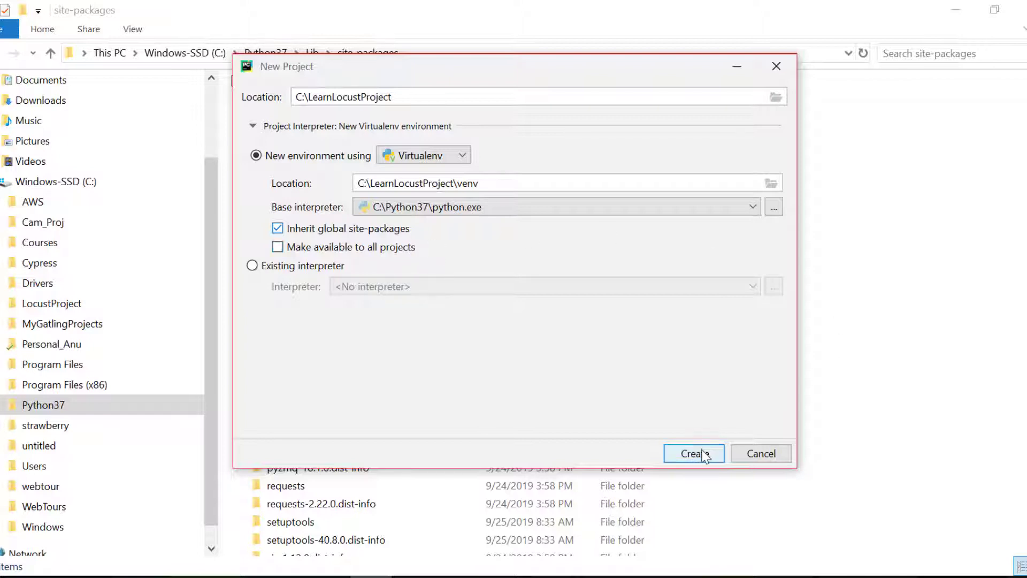
Step: Create the LearnLocustProject project
{"action": "left_click", "coordinate": [693, 454]}
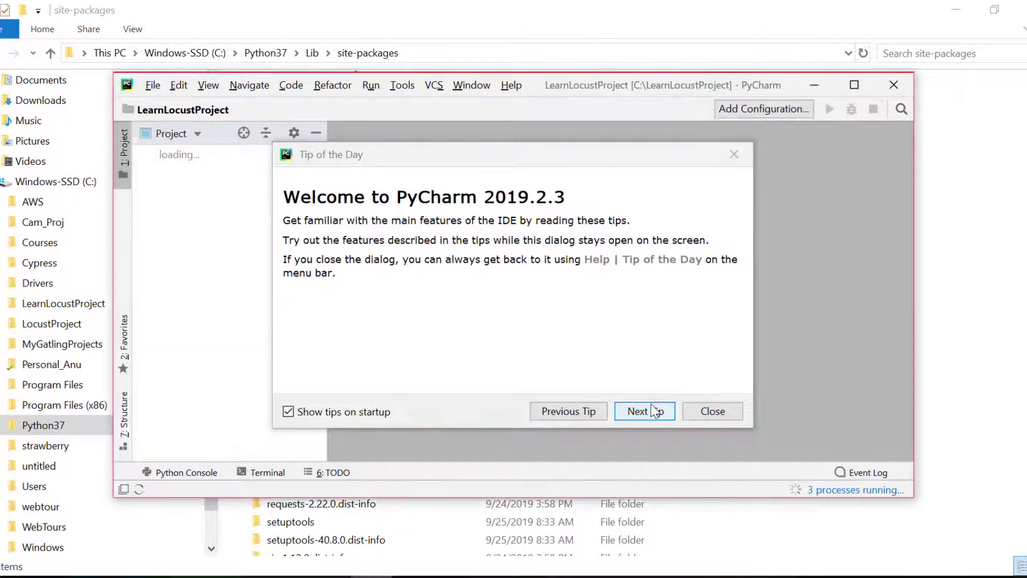
Step: Disable tips at startup, then expand the project's venv Lib and Scripts folders
{"action": "left_click", "coordinate": [288, 411]}
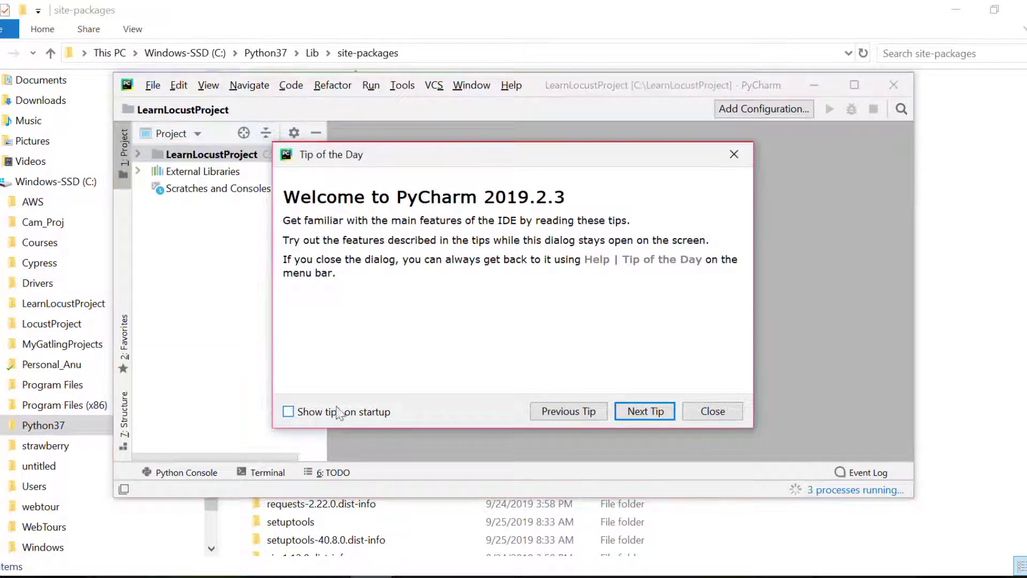
{"action": "left_click", "coordinate": [711, 411]}
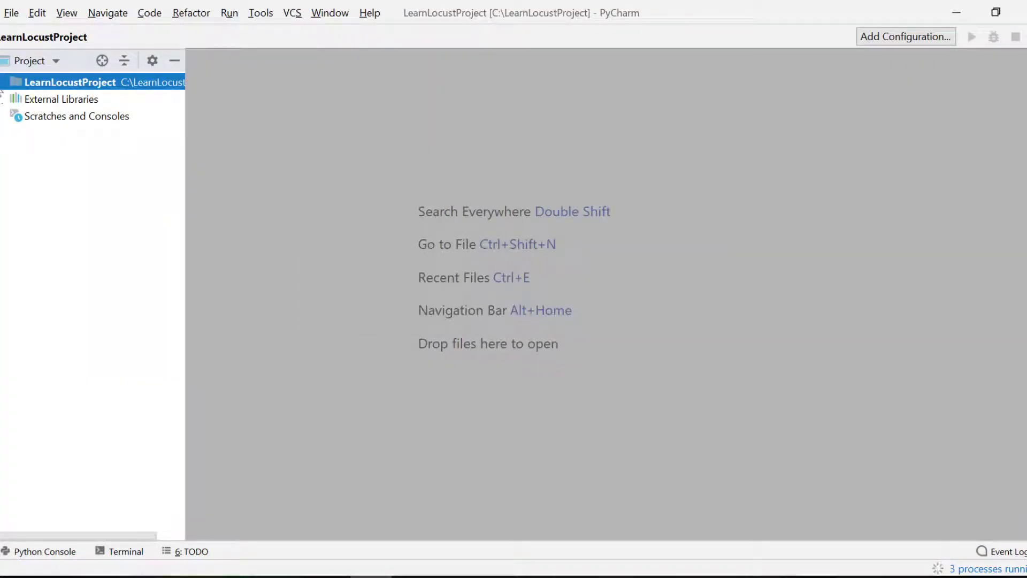
{"action": "left_click", "coordinate": [11, 82]}
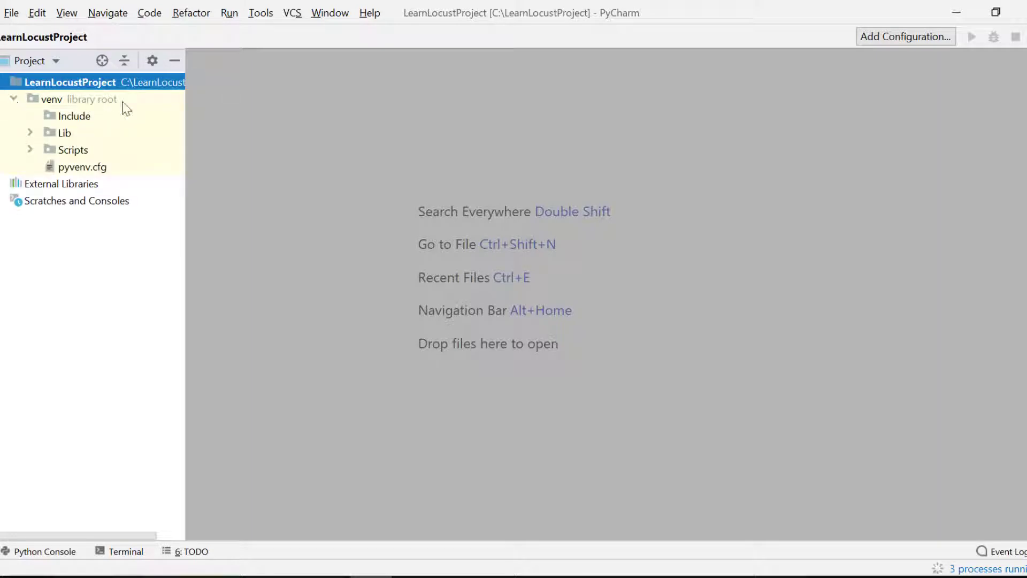
{"action": "mouse_move", "coordinate": [31, 152]}
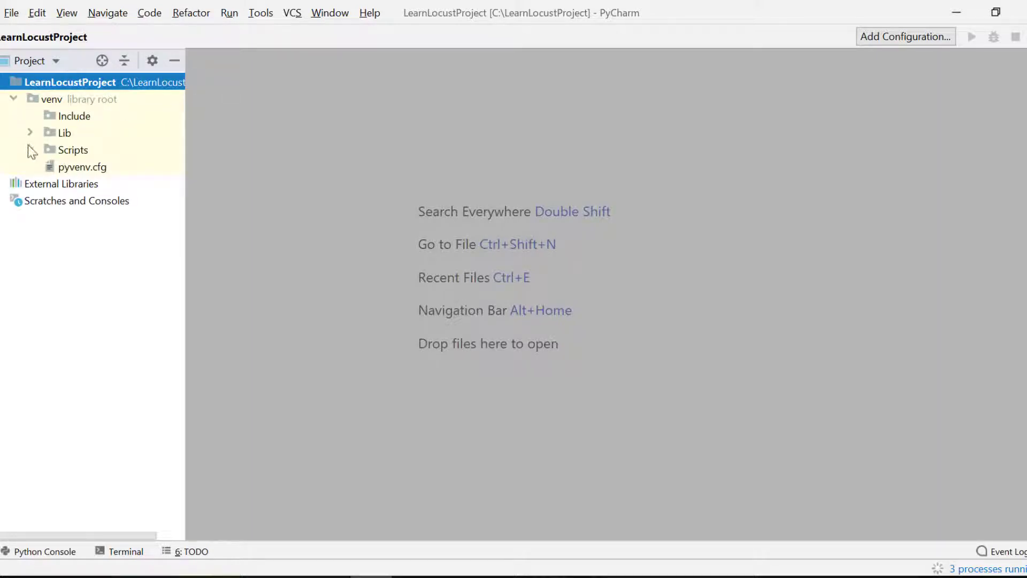
{"action": "left_click", "coordinate": [30, 131]}
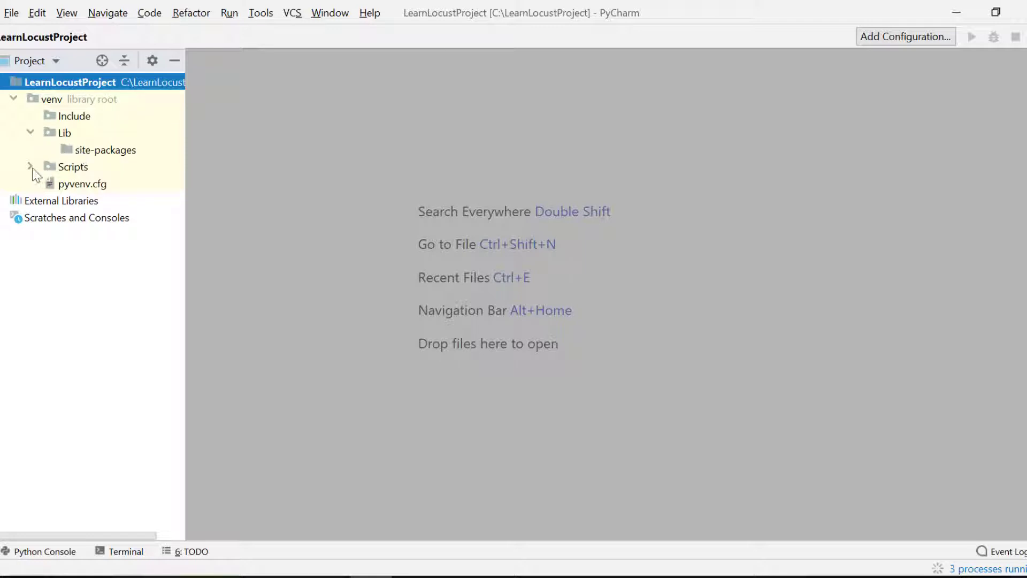
{"action": "left_click", "coordinate": [30, 167]}
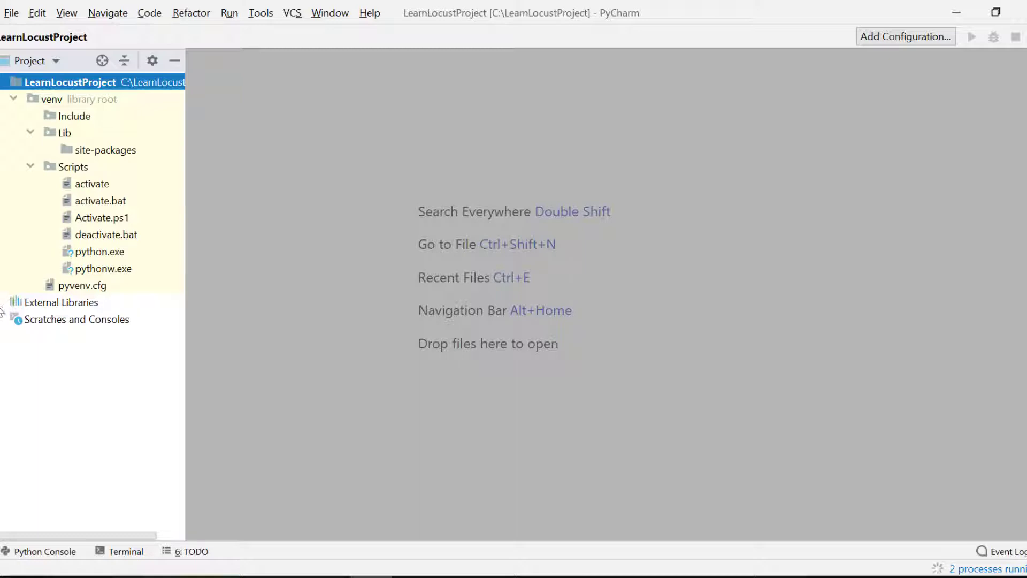
Step: Expand External Libraries down to the Python 3.7 Lib and site-packages nodes
{"action": "left_click", "coordinate": [14, 301]}
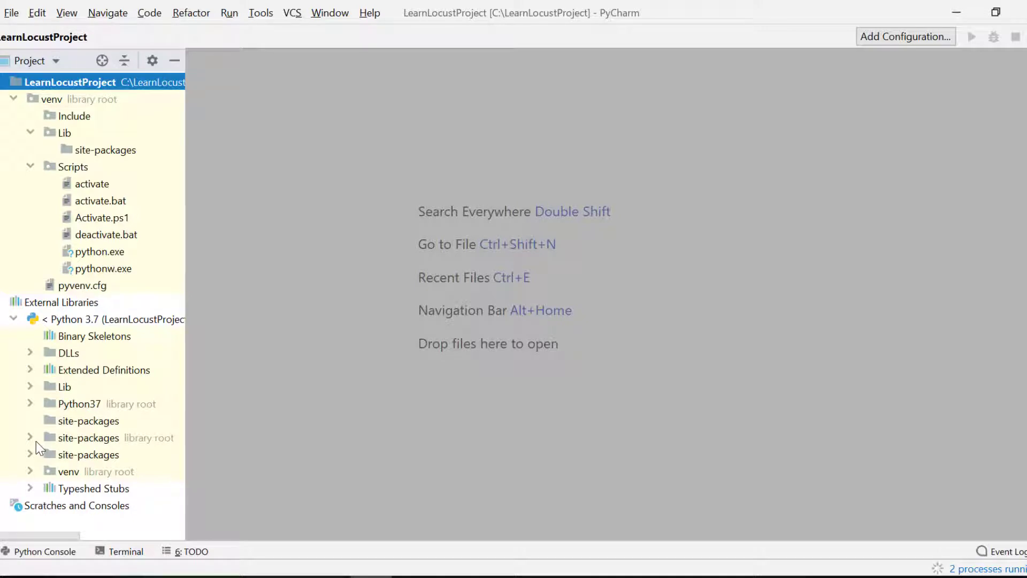
{"action": "mouse_move", "coordinate": [34, 393]}
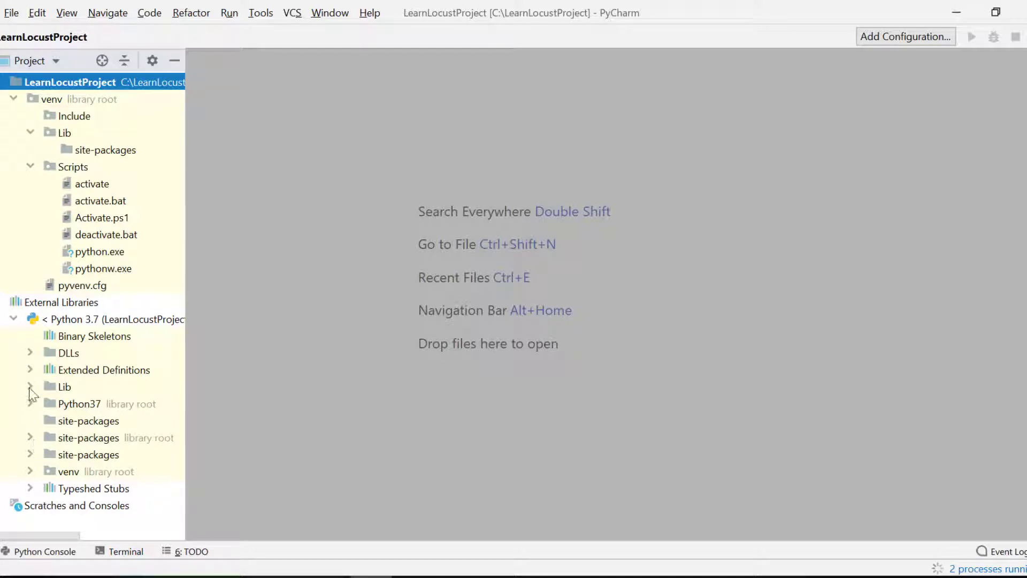
{"action": "left_click", "coordinate": [30, 386]}
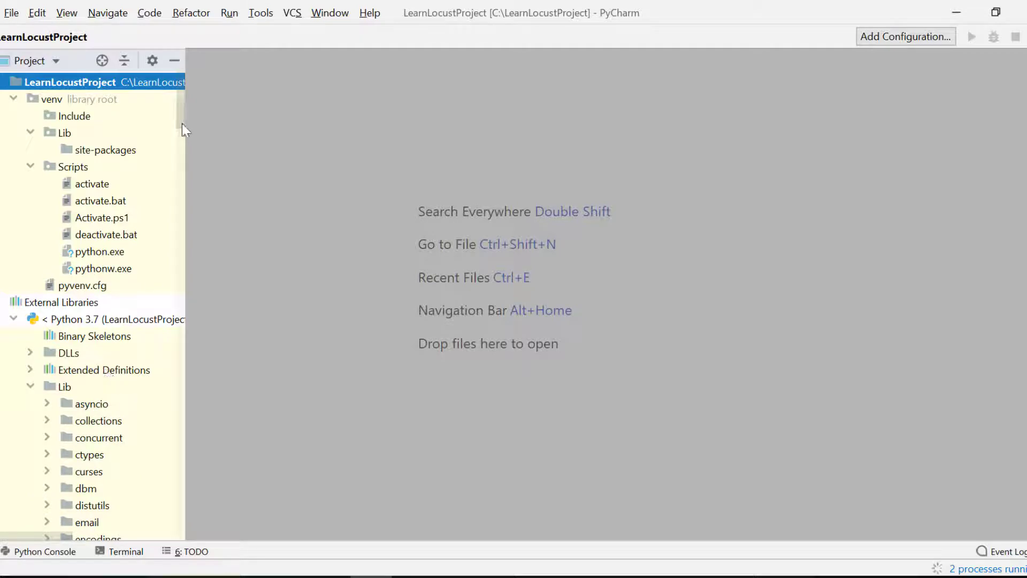
{"action": "scroll", "scroll_direction": "down", "scroll_amount": 3}
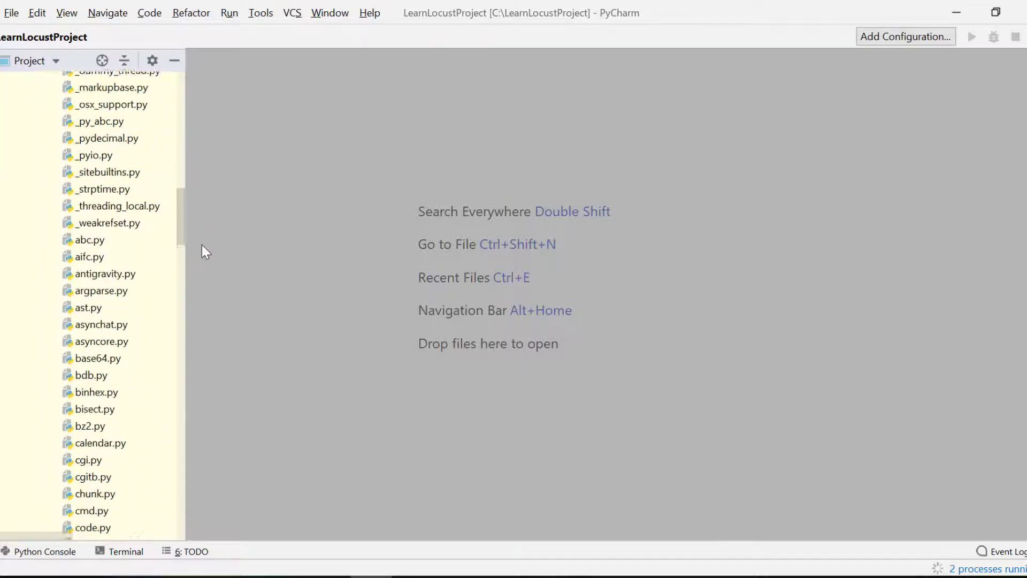
{"action": "scroll", "scroll_direction": "down", "scroll_amount": 3}
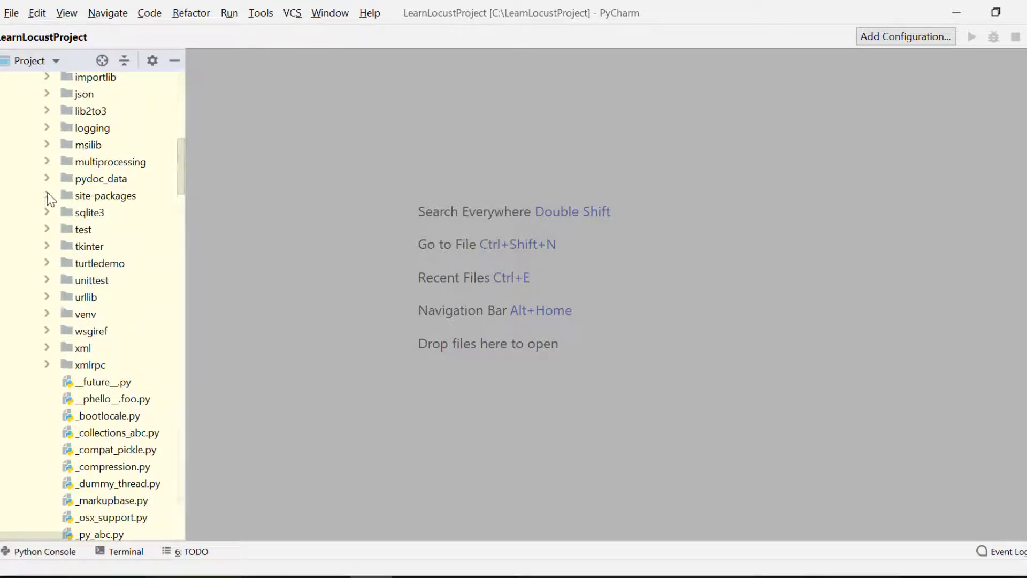
{"action": "scroll", "scroll_direction": "down", "scroll_amount": 3}
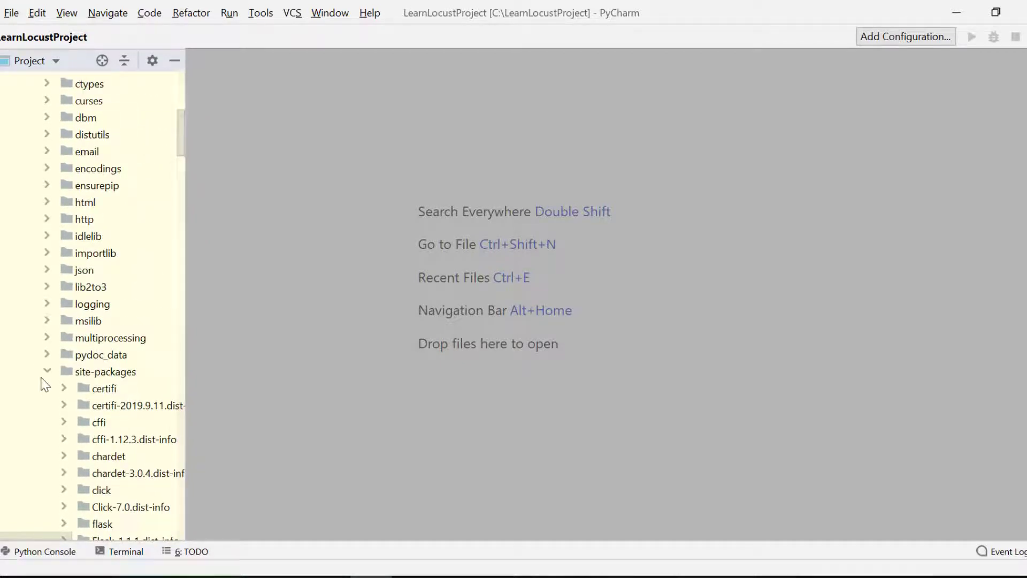
{"action": "left_click", "coordinate": [106, 371]}
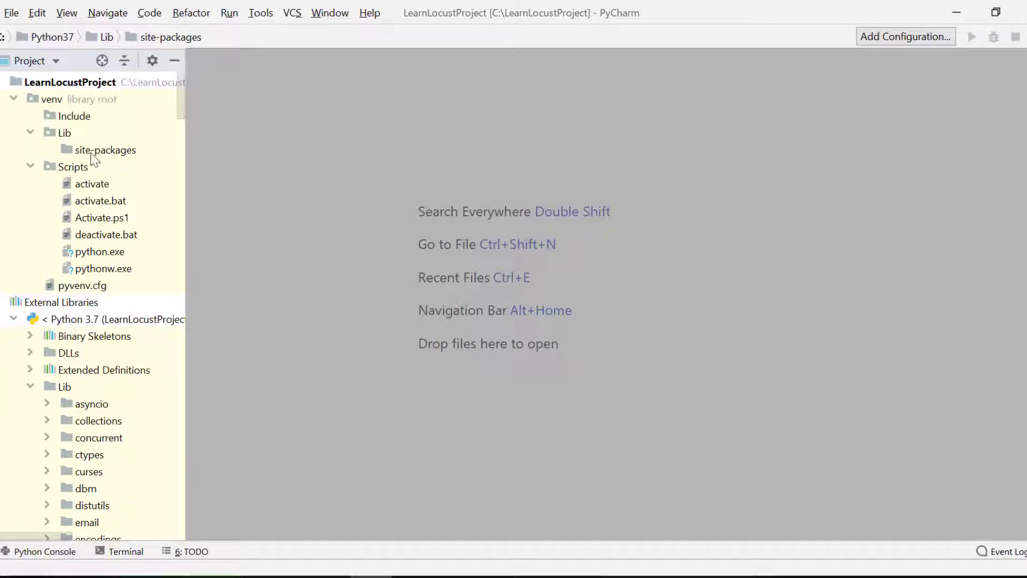
Step: Begin a new Python file named 'loc...' inside the venv Scripts folder
{"action": "right_click", "coordinate": [76, 166]}
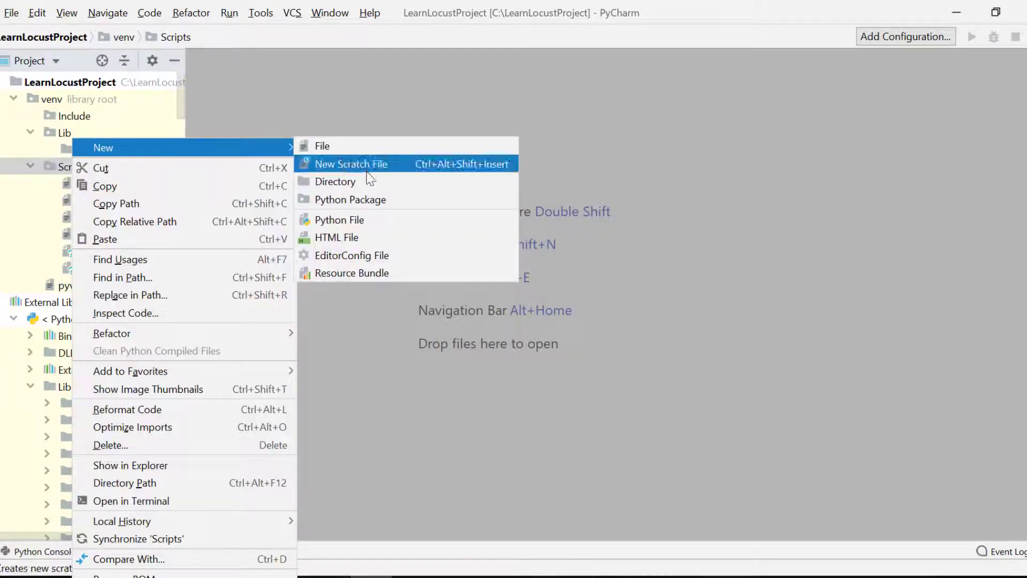
{"action": "left_click", "coordinate": [342, 220]}
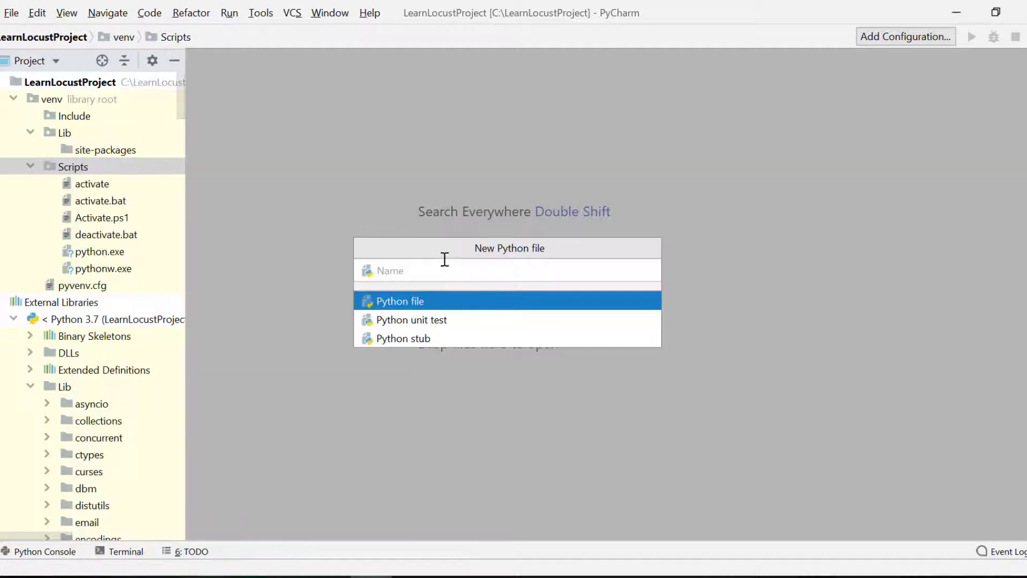
{"action": "type", "text": "loc"}
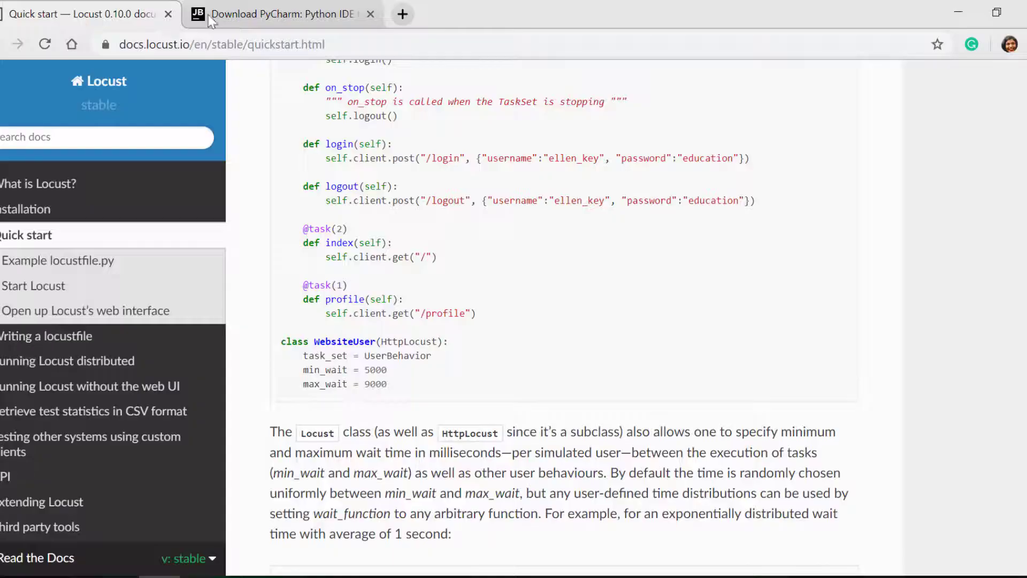
Step: Scroll up through the pasted Locust quickstart code in locustfile.py
{"action": "scroll", "scroll_direction": "up", "scroll_amount": 3}
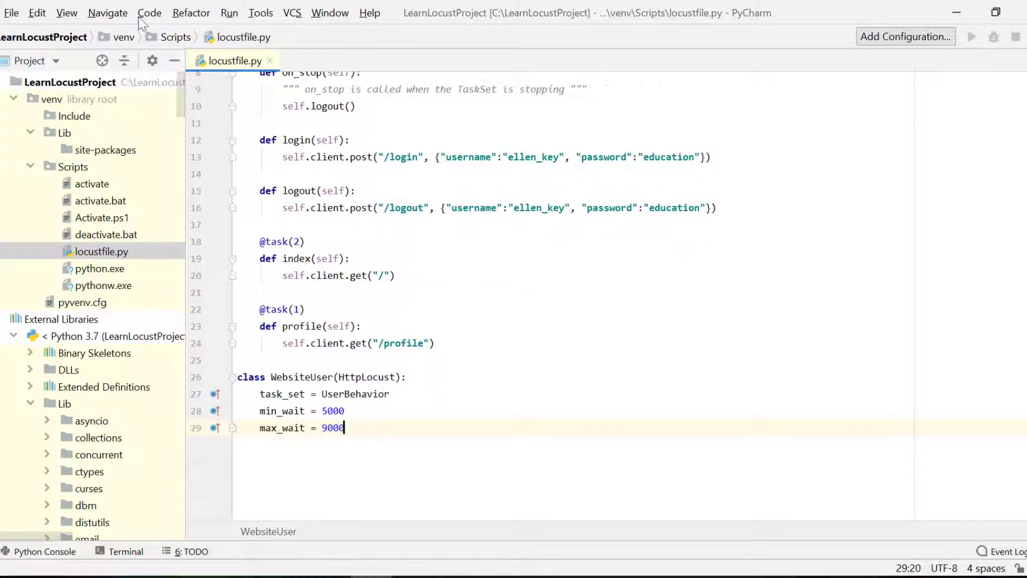
Step: Run 'locust --help' in the built-in terminal to list Locust's options
{"action": "left_click", "coordinate": [67, 13]}
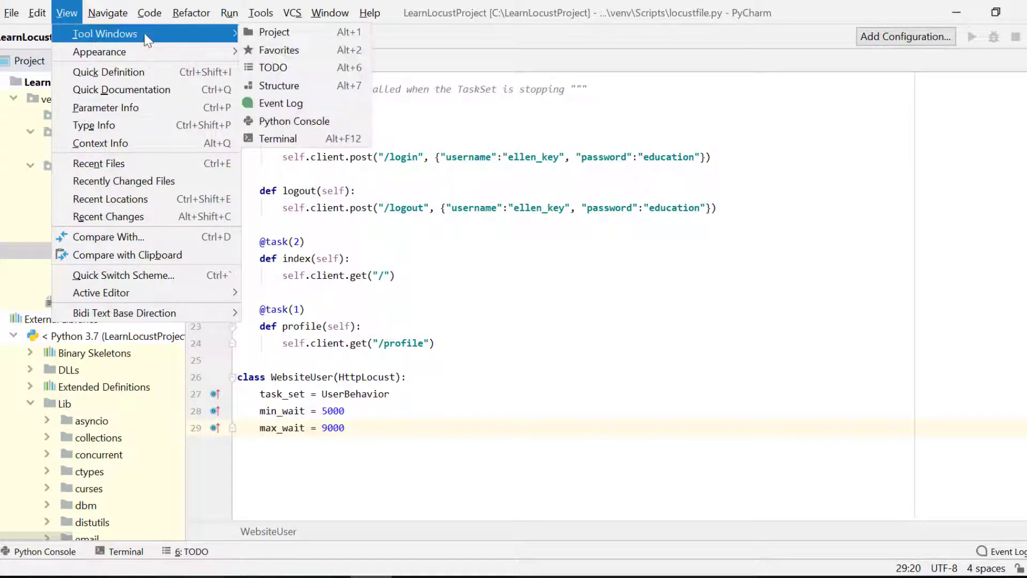
{"action": "mouse_move", "coordinate": [279, 138]}
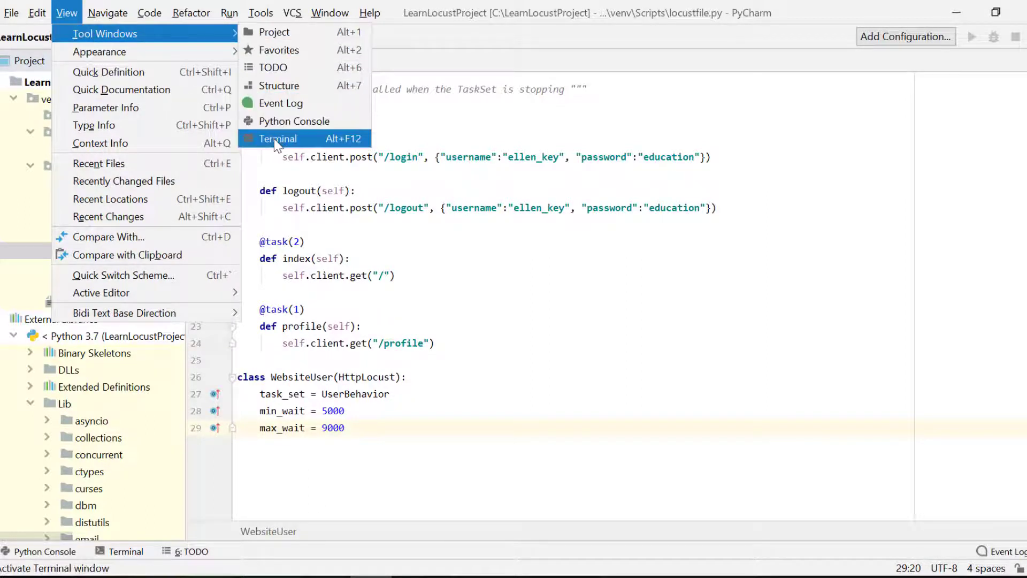
{"action": "left_click", "coordinate": [278, 139]}
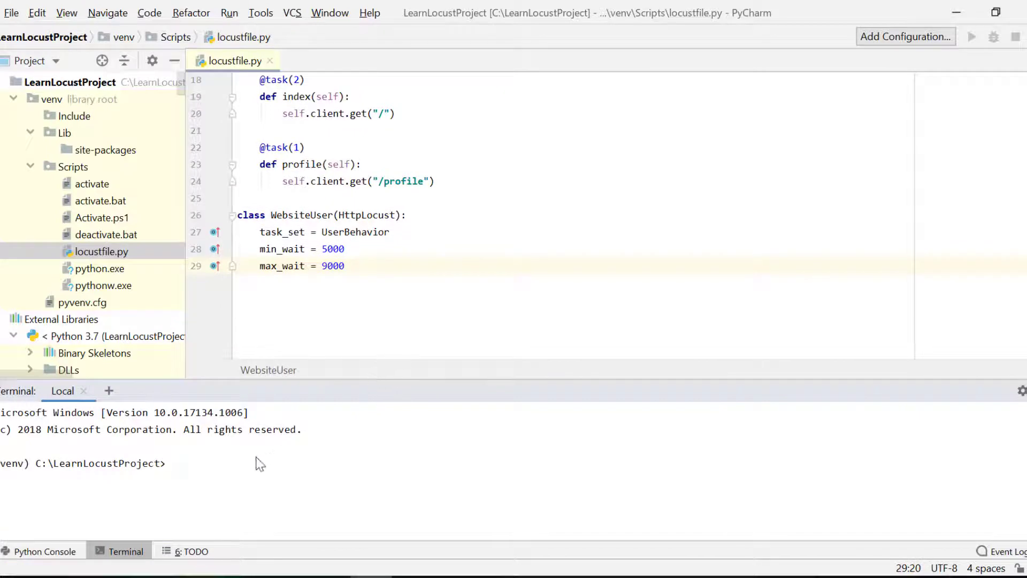
{"action": "type", "text": "l"}
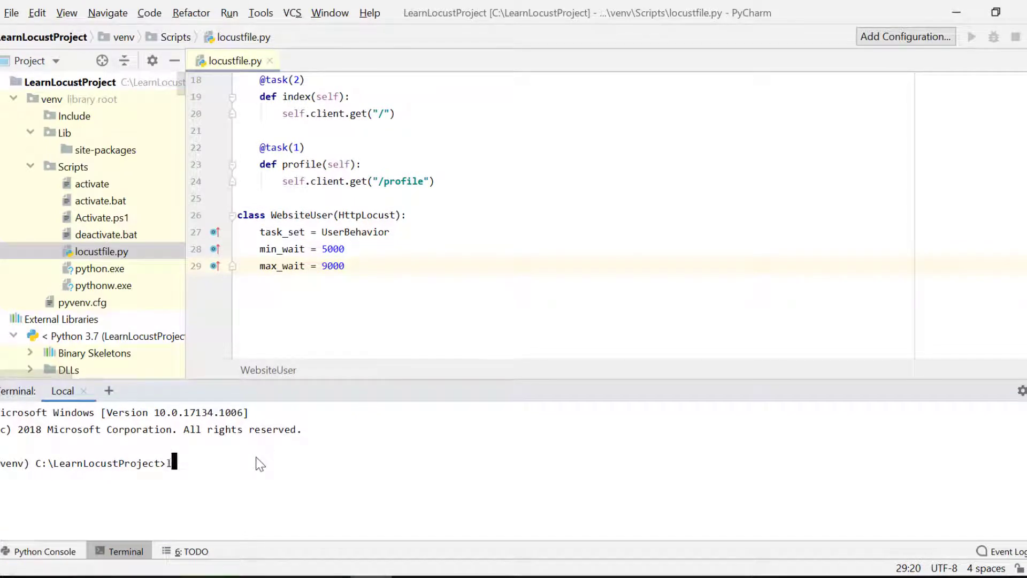
{"action": "type", "text": "ocust --"}
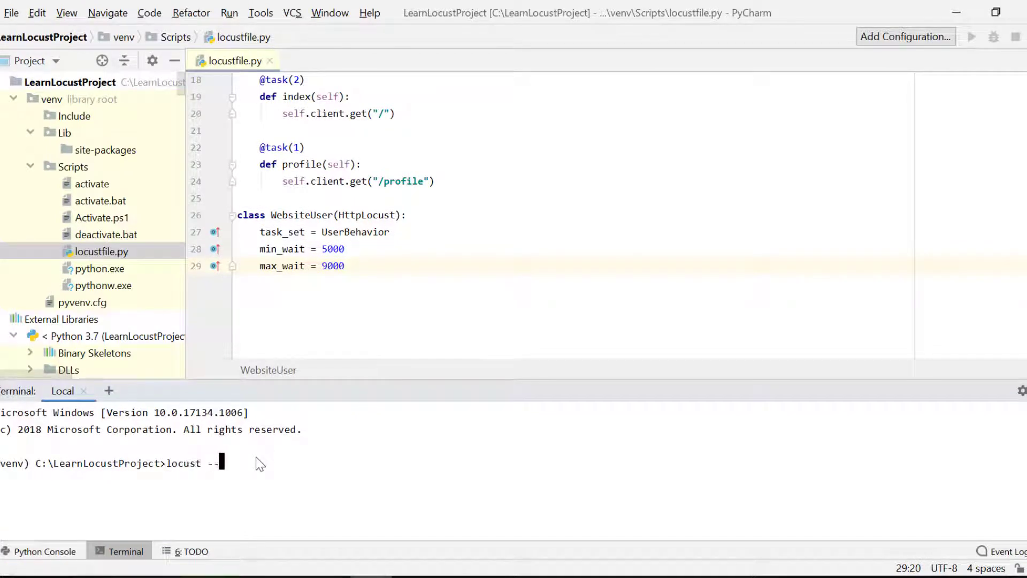
{"action": "type", "text": "help"}
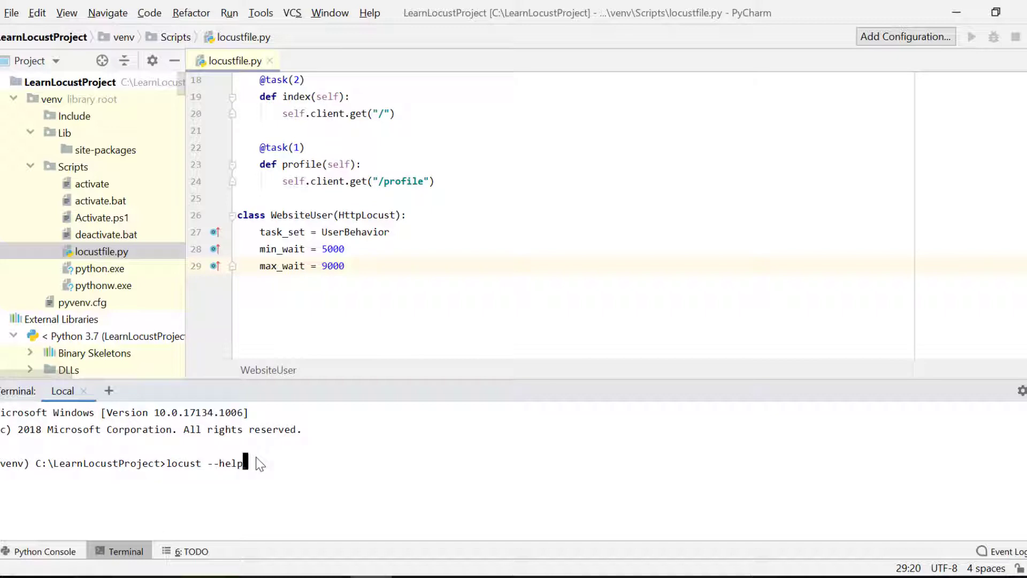
{"action": "key", "text": "enter"}
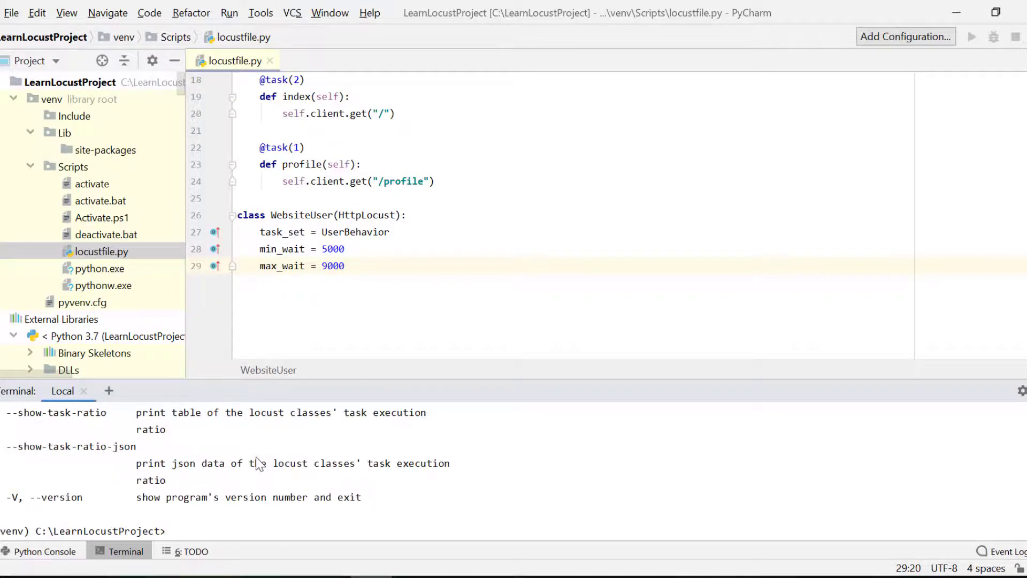
Step: Change the terminal directory into venv and then Scripts
{"action": "type", "text": "c"}
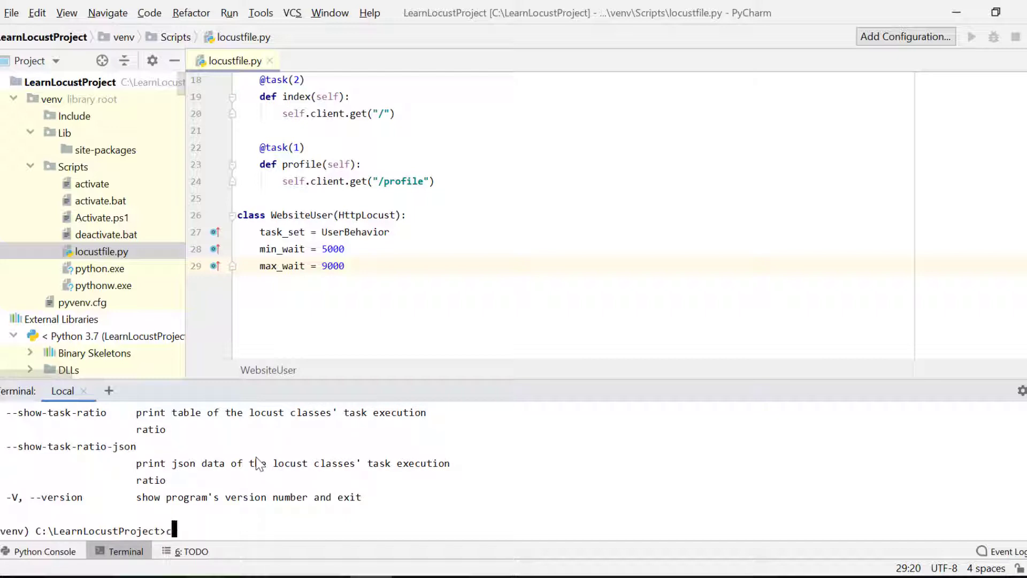
{"action": "type", "text": "cd"}
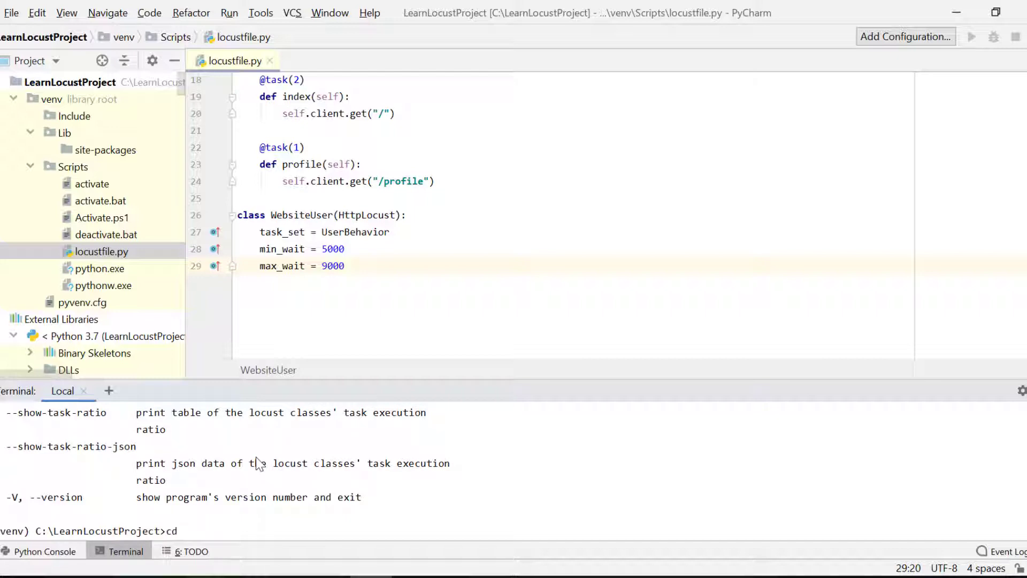
{"action": "type", "text": "venv"}
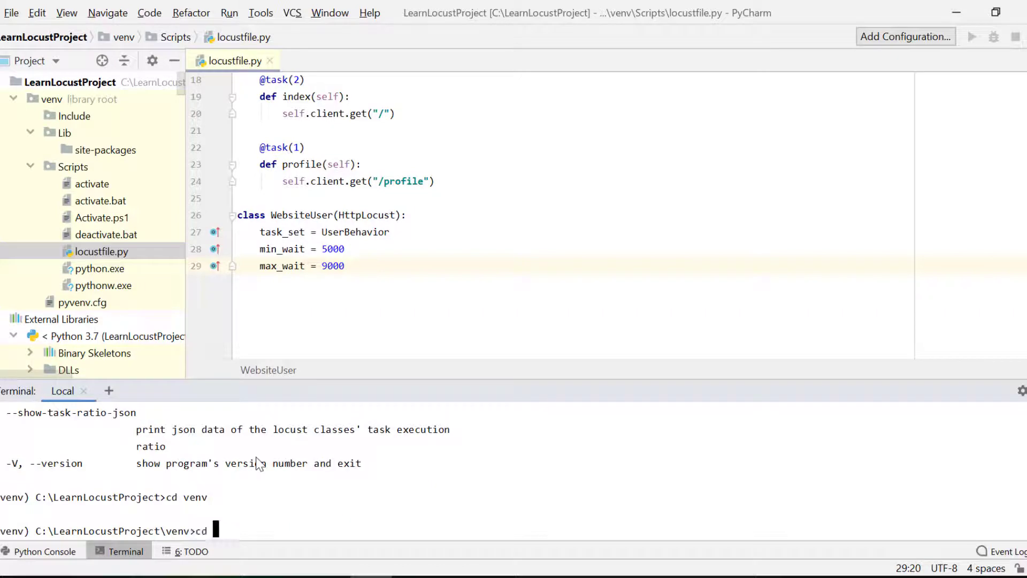
{"action": "type", "text": "Scripts"}
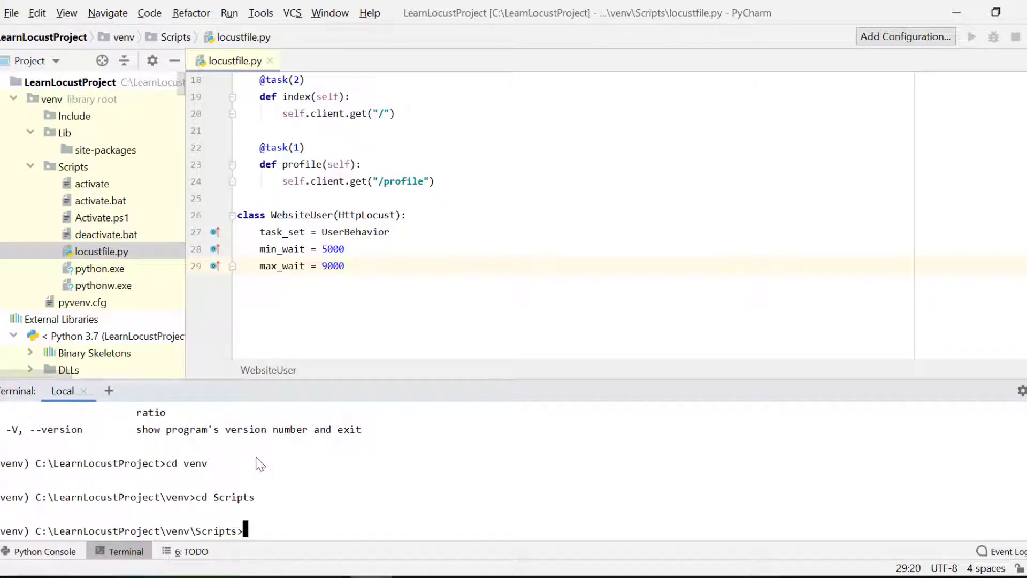
Step: Run 'locust -f locustfile.py' so Locust starts its web monitor on port 8089
{"action": "type", "text": "lo"}
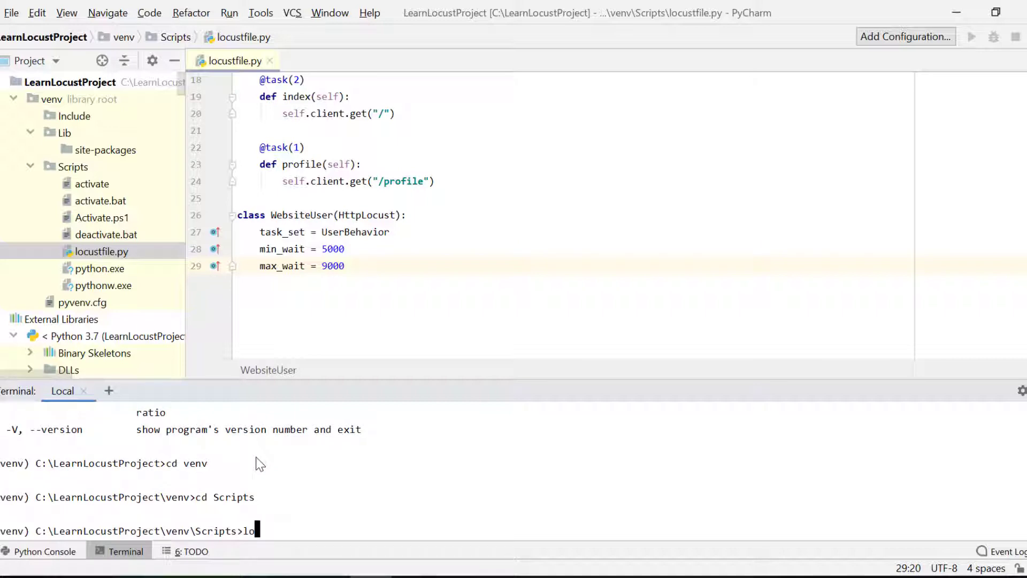
{"action": "type", "text": "cust"}
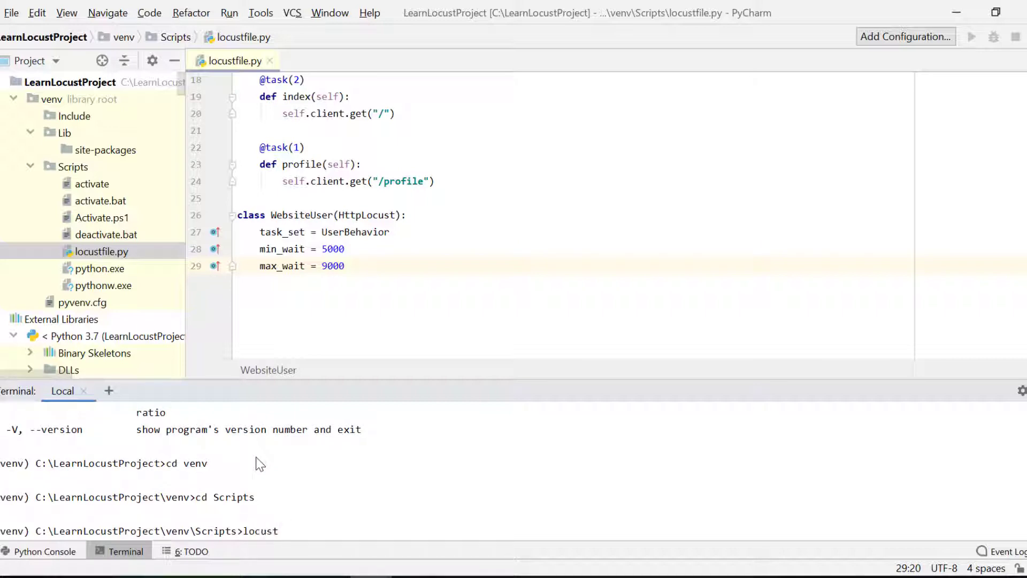
{"action": "type", "text": "-"}
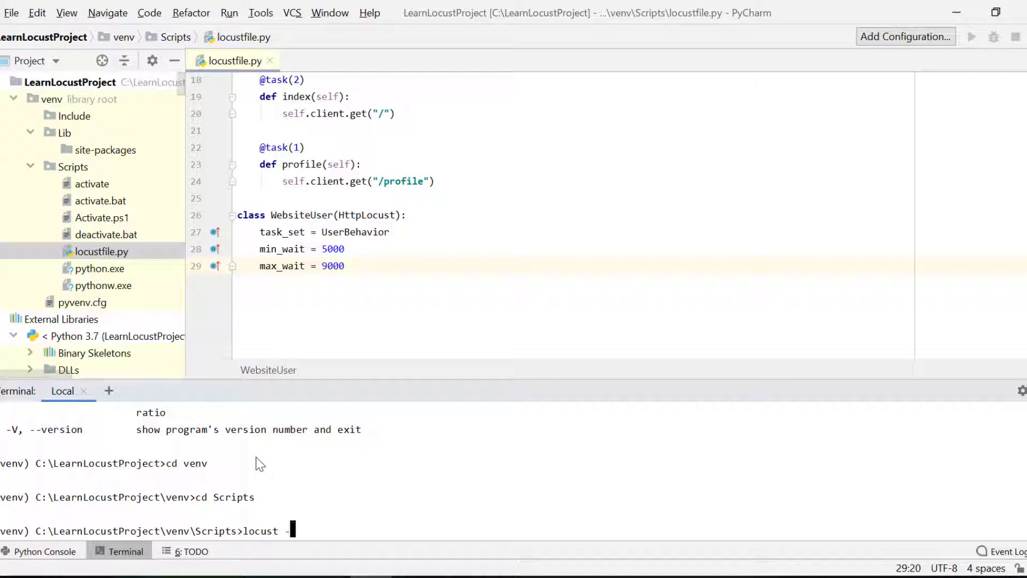
{"action": "type", "text": "-f locustfi"}
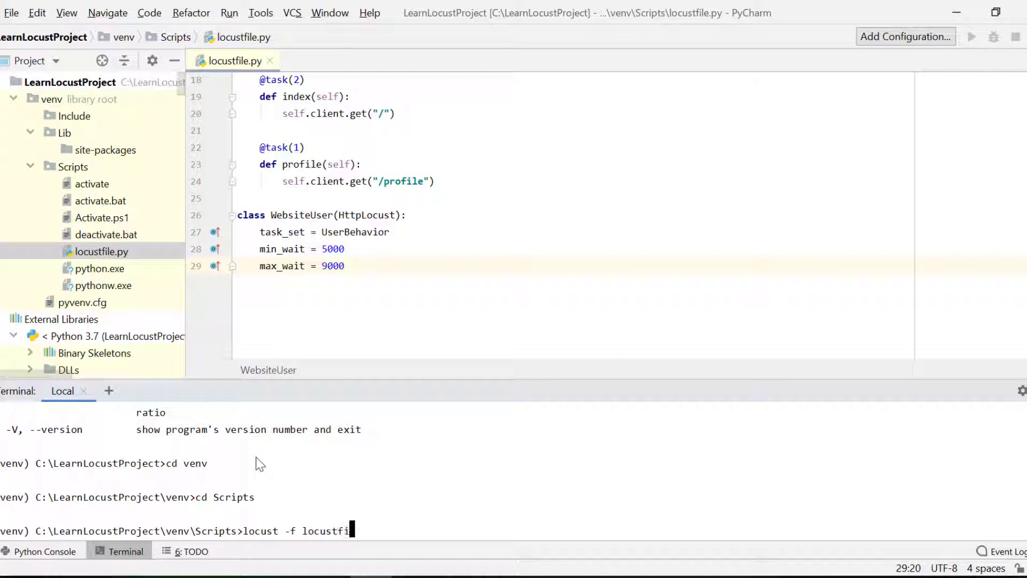
{"action": "type", "text": "le.py"}
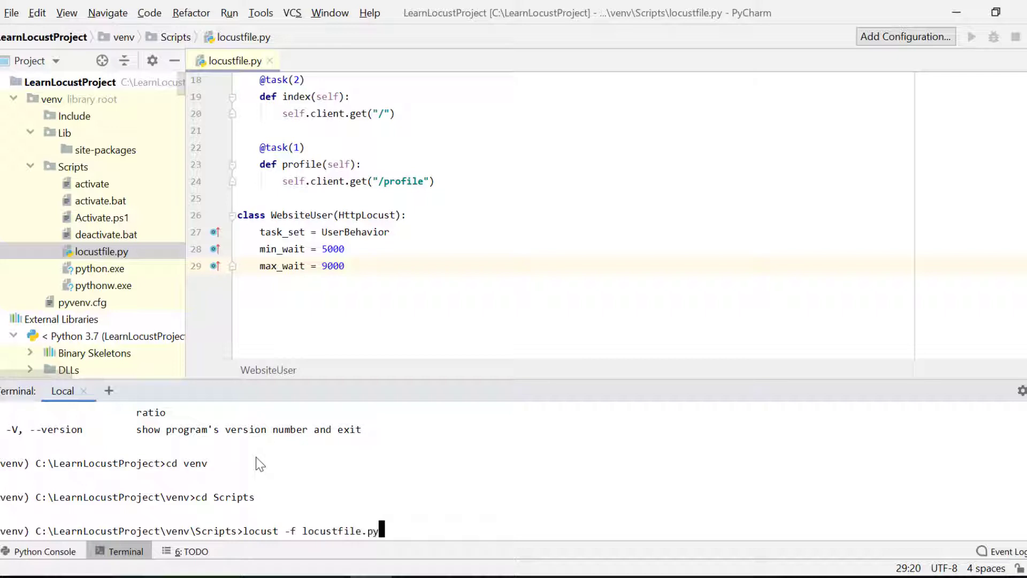
{"action": "key", "text": "enter"}
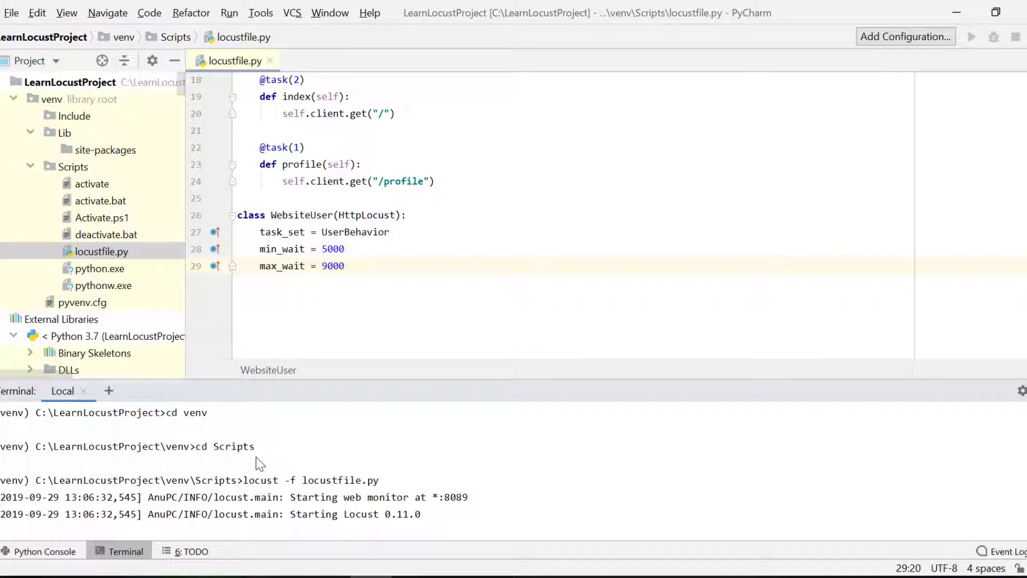
{"action": "mouse_move", "coordinate": [432, 499]}
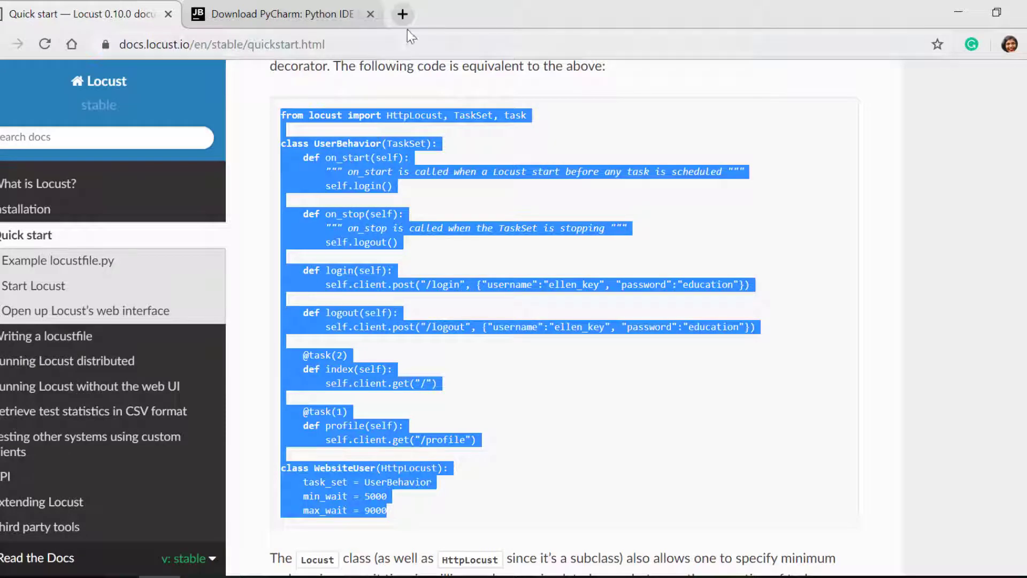
Step: In a new browser tab at localhost:8089, start a swarm with 1 user at hatch rate 1
{"action": "left_click", "coordinate": [403, 14]}
{"action": "type", "text": "1"}
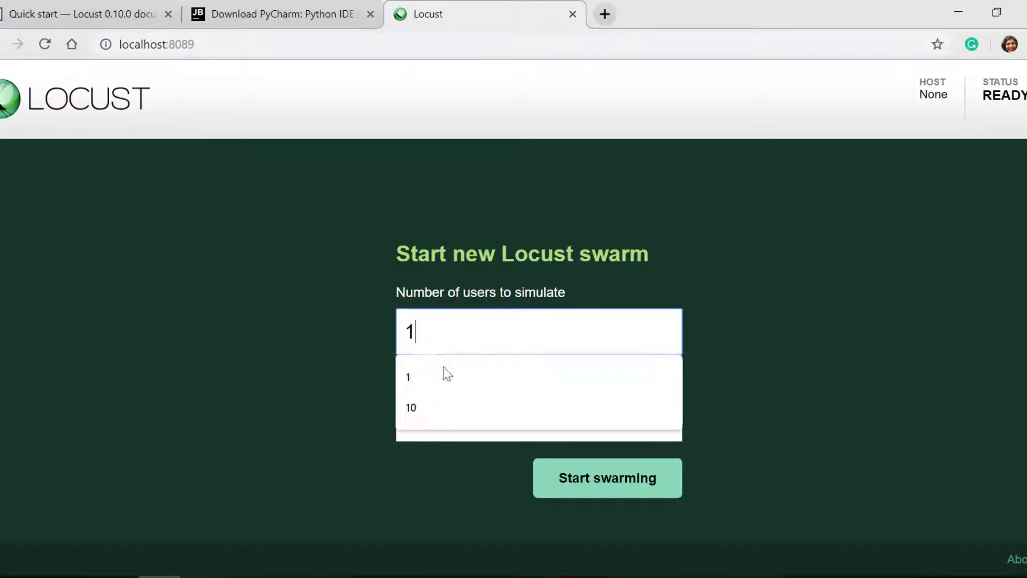
{"action": "left_click", "coordinate": [408, 376]}
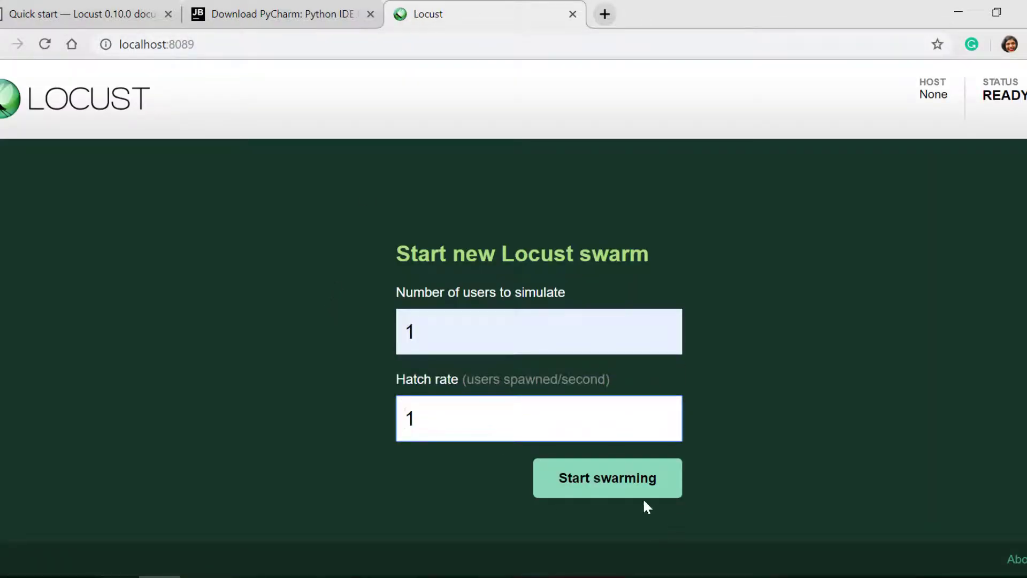
{"action": "left_click", "coordinate": [608, 477]}
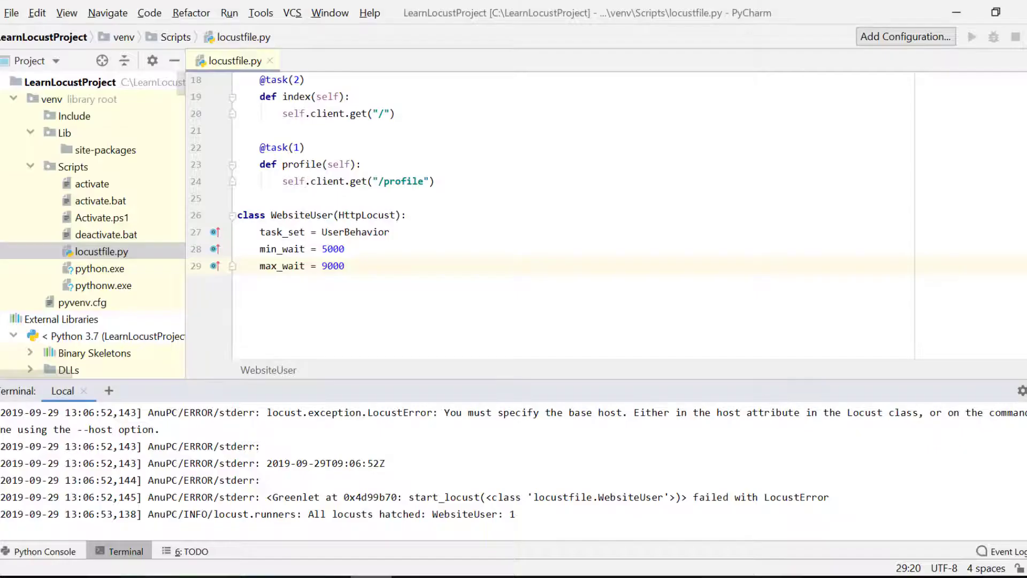
{"action": "mouse_move", "coordinate": [537, 420]}
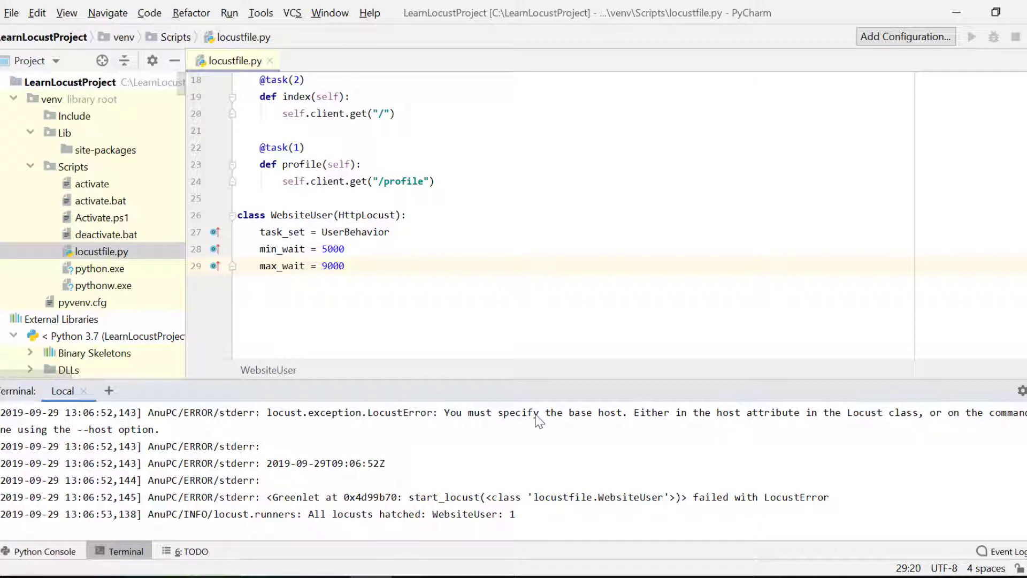
{"action": "mouse_move", "coordinate": [534, 420]}
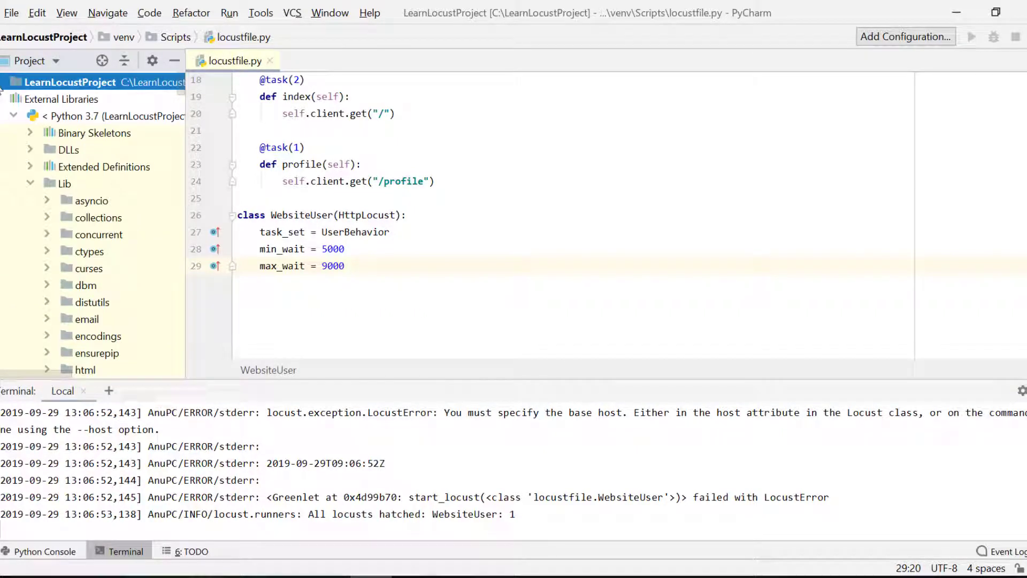
Step: Return to PyCharm and bring up the File menu after reading the missing --host error
{"action": "left_click", "coordinate": [11, 13]}
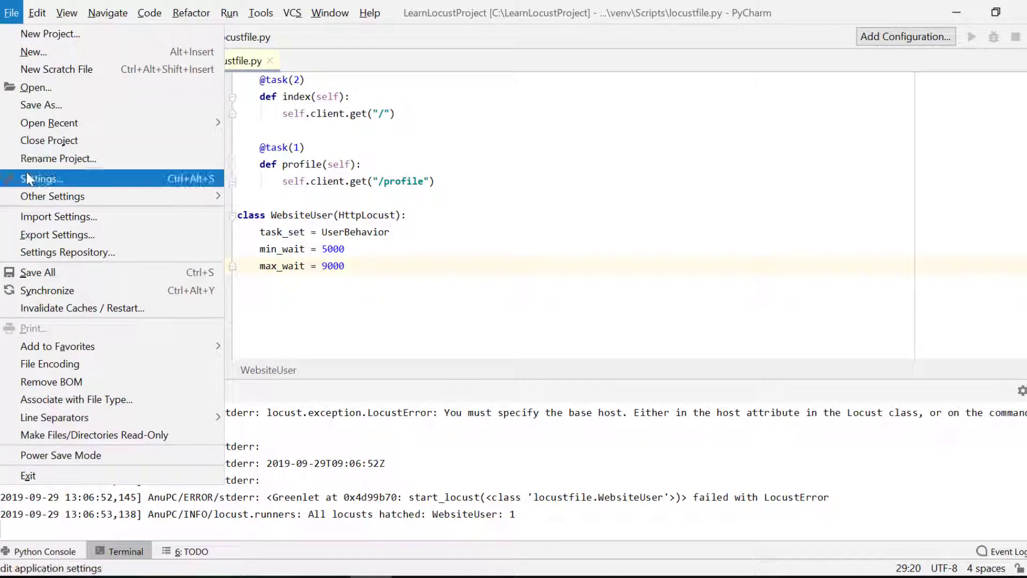
Step: Go to Settings > Project: LearnLocustProject > Project Interpreter
{"action": "left_click", "coordinate": [42, 179]}
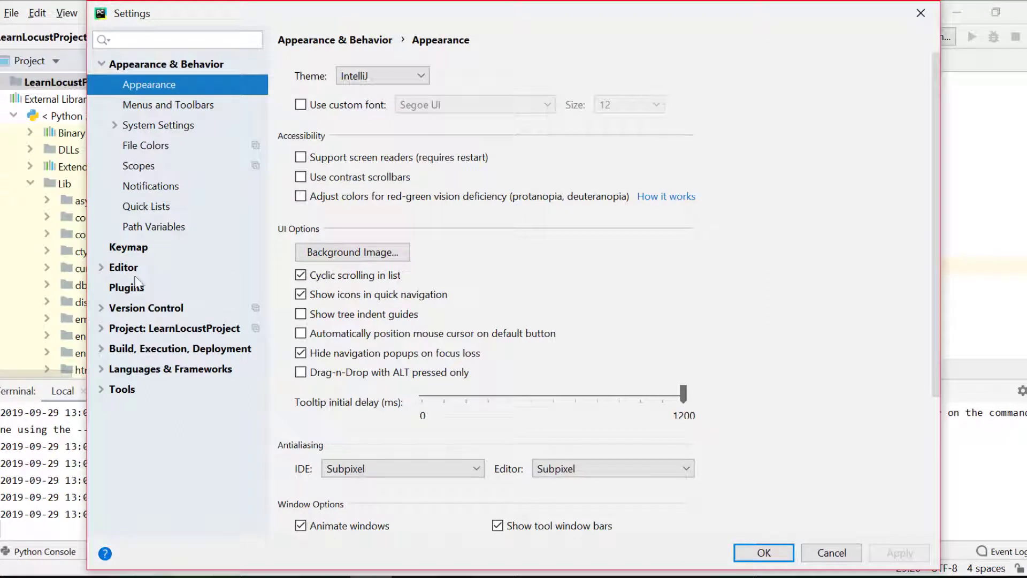
{"action": "left_click", "coordinate": [101, 328]}
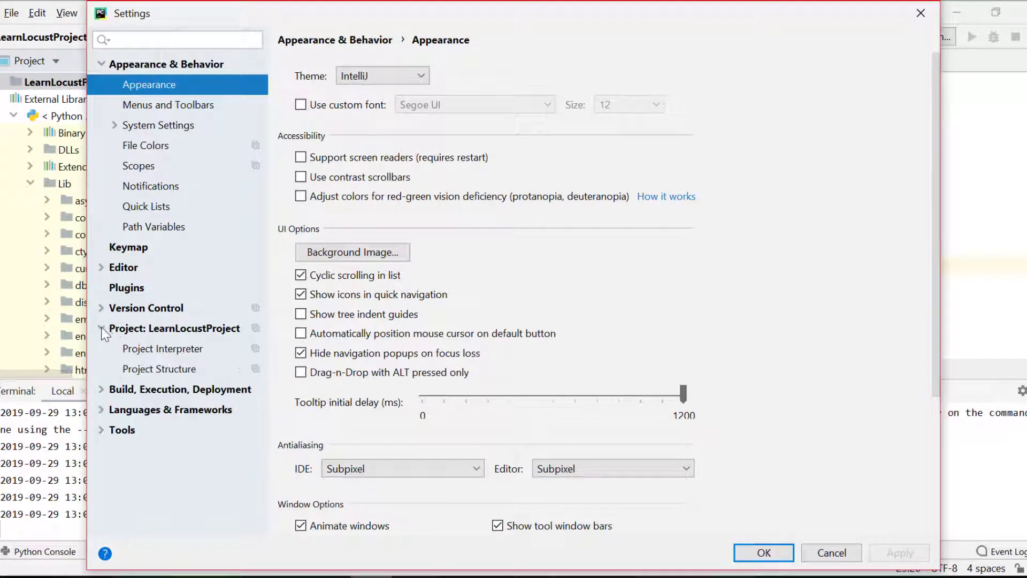
{"action": "left_click", "coordinate": [162, 349]}
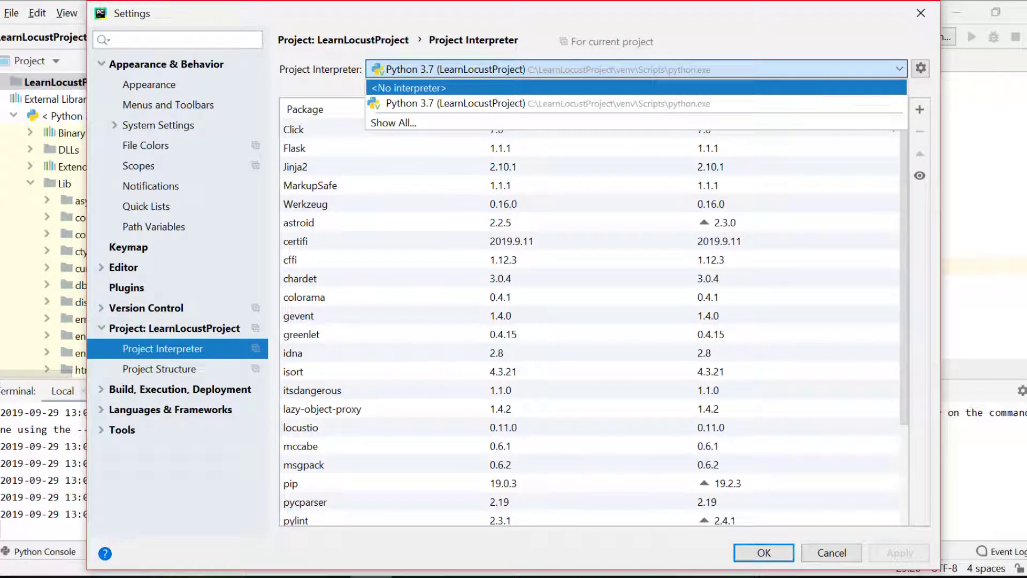
{"action": "mouse_move", "coordinate": [757, 104]}
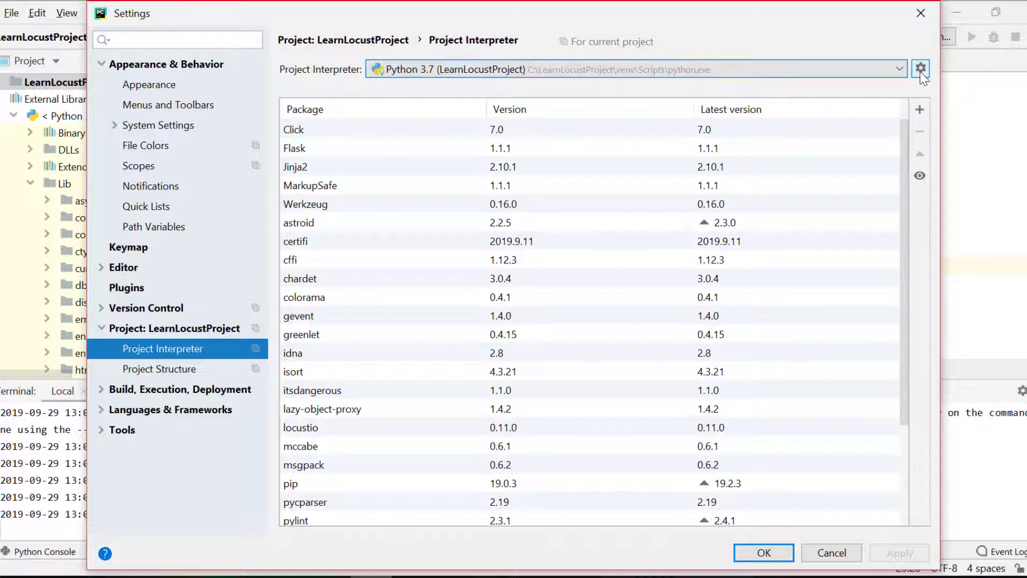
Step: Use the gear icon's Show All to list project interpreters, showing only Python 3.7 (LearnLocustProject)
{"action": "left_click", "coordinate": [920, 69]}
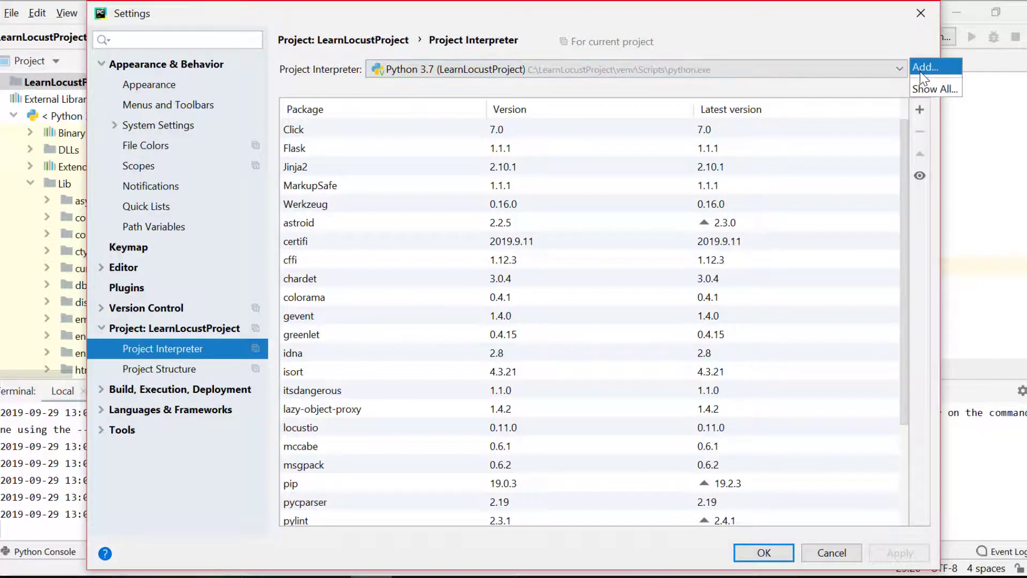
{"action": "left_click", "coordinate": [934, 88]}
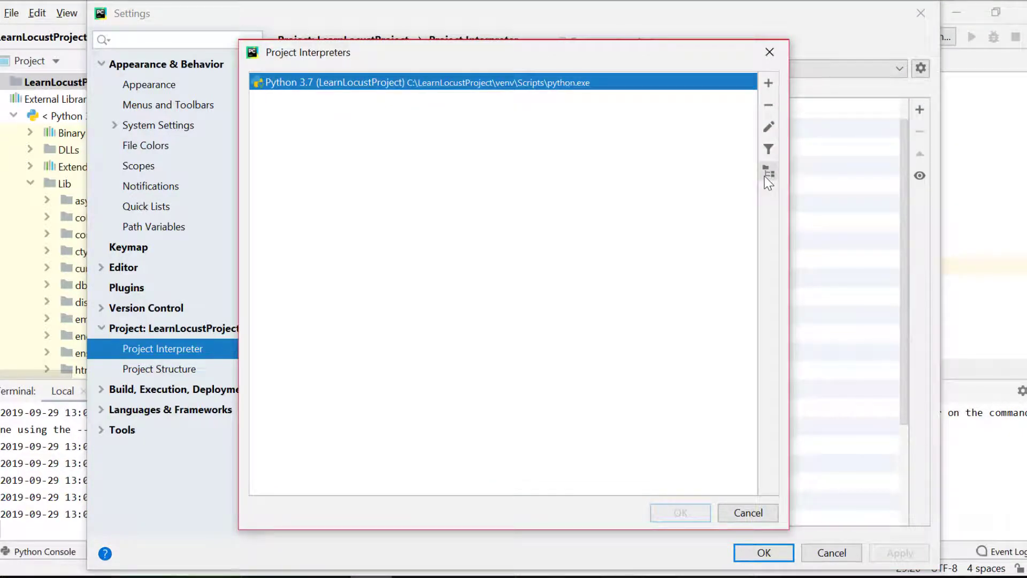
Step: View the interpreter's search paths, browse into Python37 in Select Path, then close back to the package list
{"action": "left_click", "coordinate": [768, 168]}
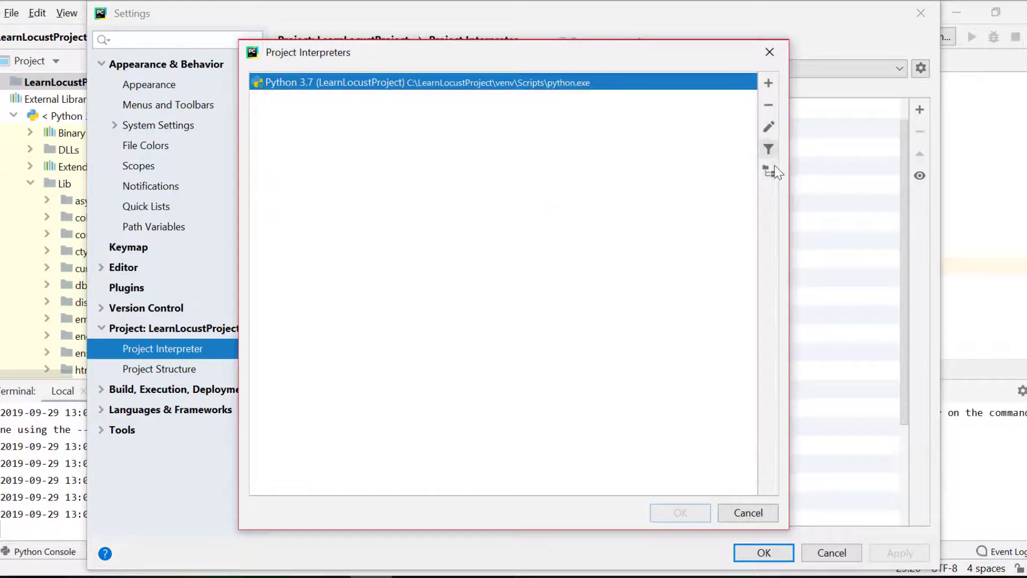
{"action": "mouse_move", "coordinate": [768, 170]}
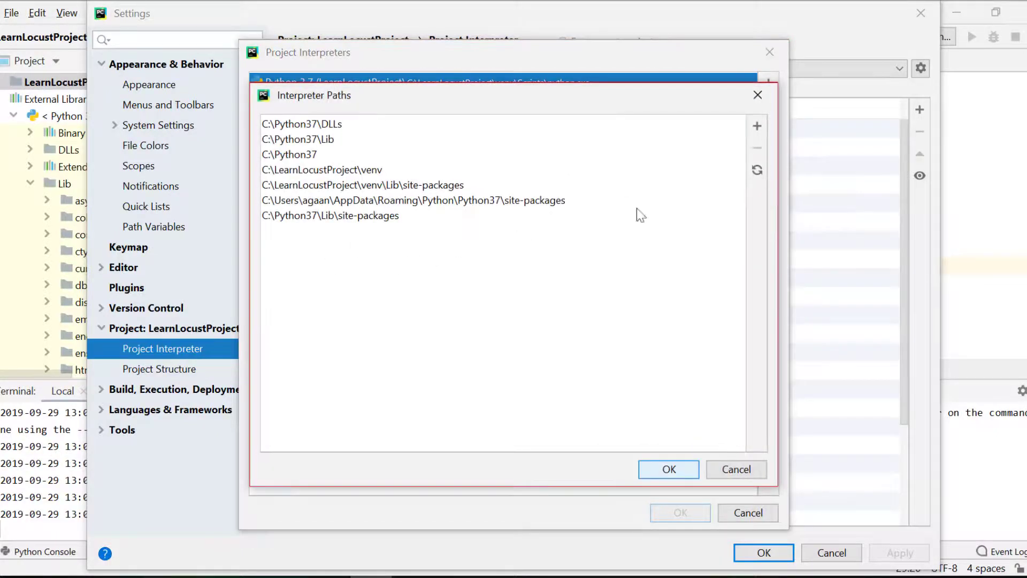
{"action": "left_click", "coordinate": [756, 126]}
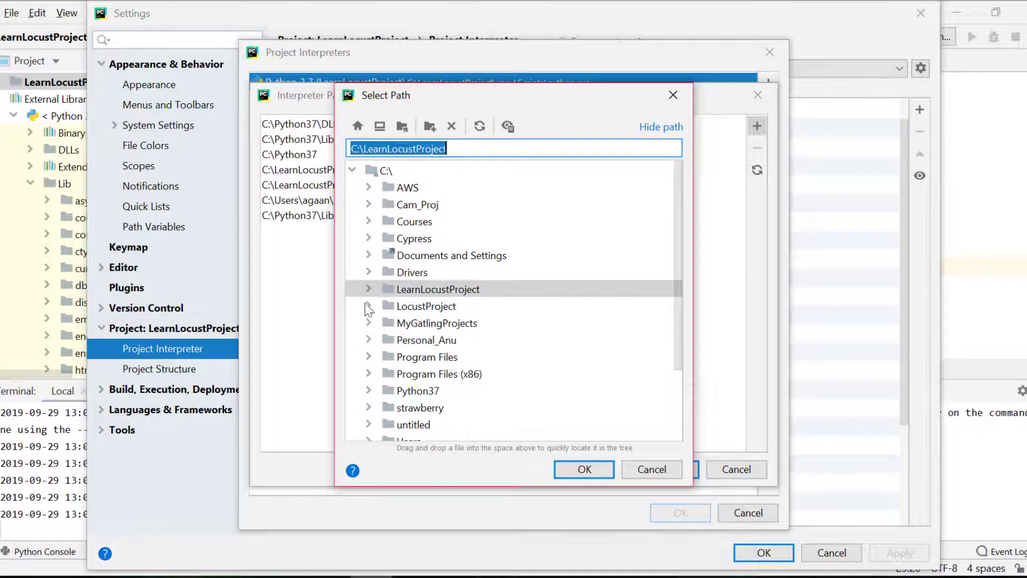
{"action": "mouse_move", "coordinate": [689, 281]}
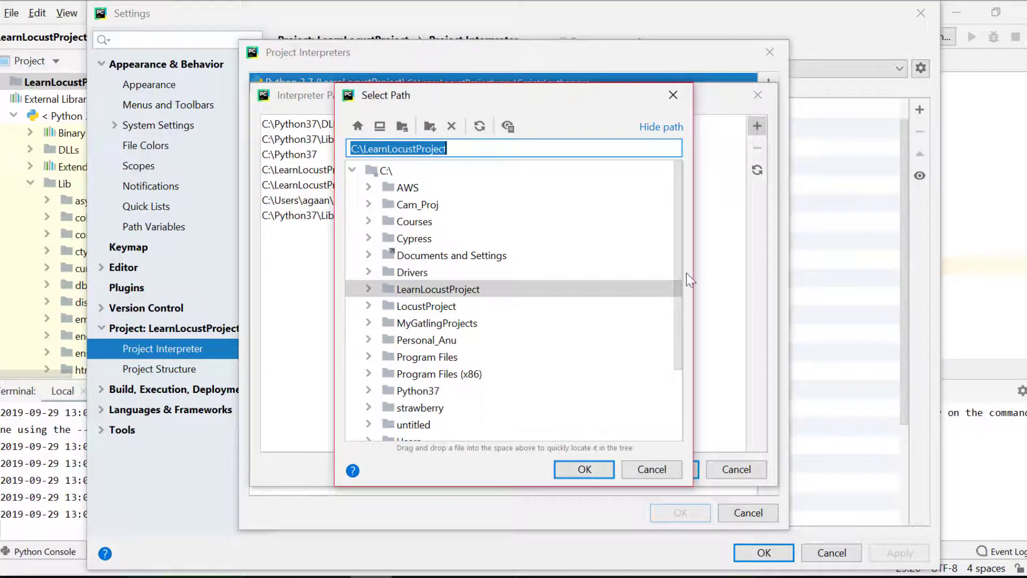
{"action": "scroll", "scroll_direction": "down", "scroll_amount": 3}
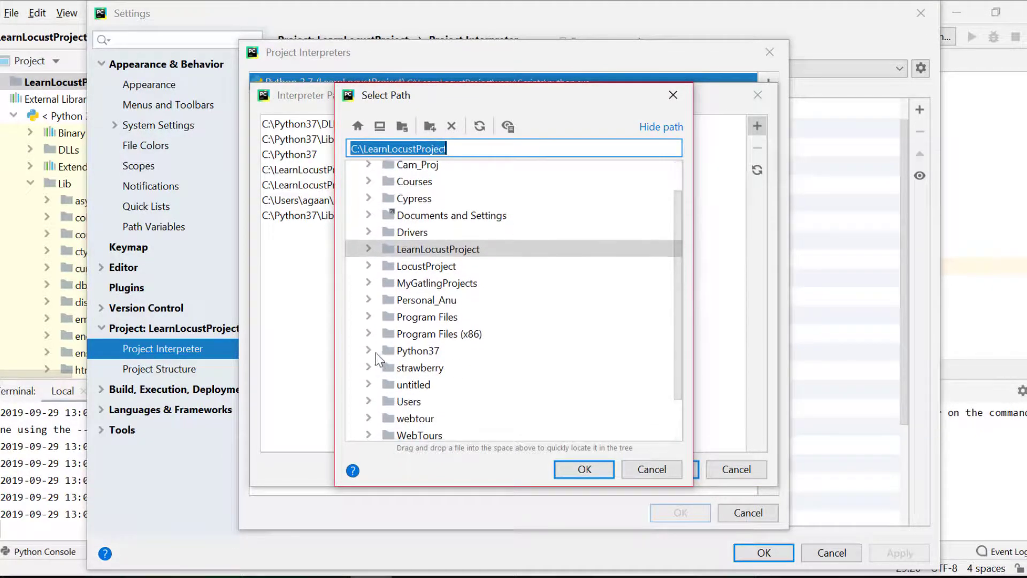
{"action": "left_click", "coordinate": [369, 351]}
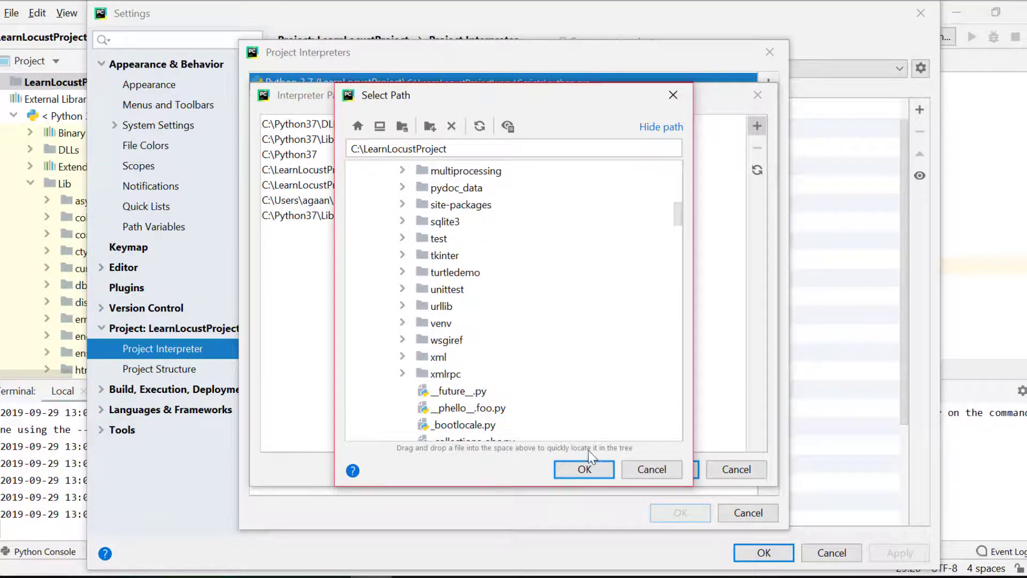
{"action": "left_click", "coordinate": [582, 468]}
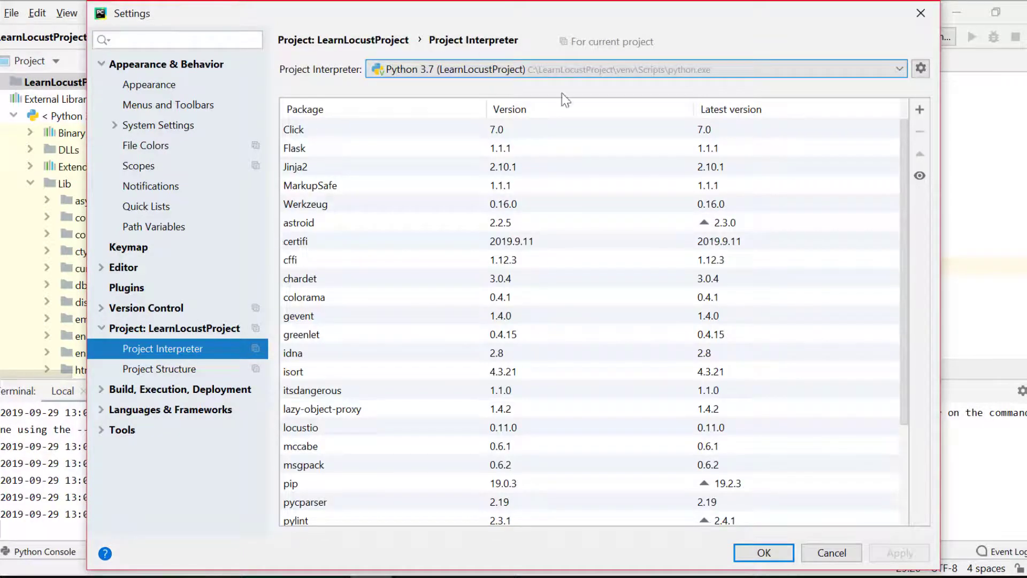
{"action": "mouse_move", "coordinate": [960, 70]}
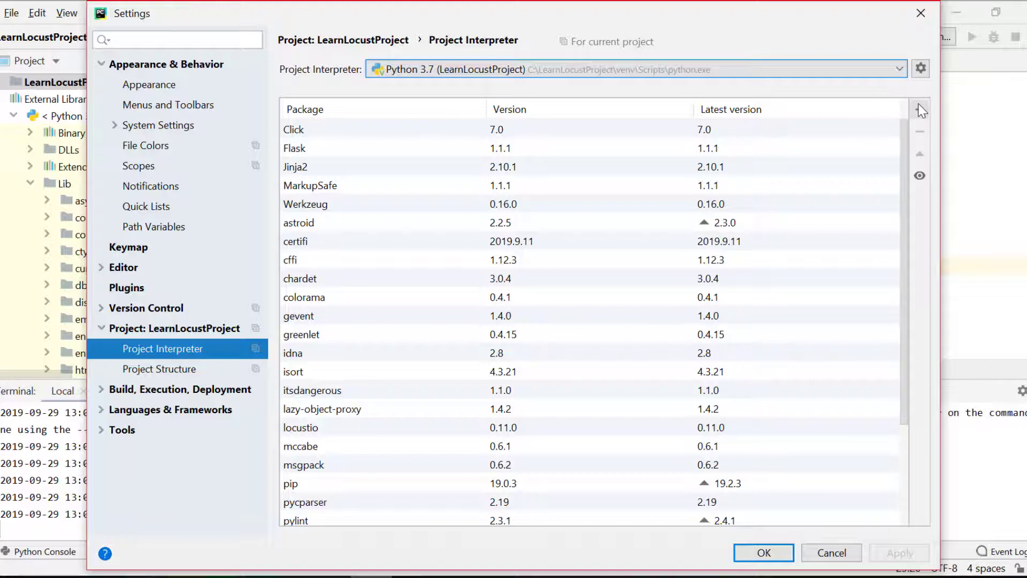
{"action": "mouse_move", "coordinate": [841, 136]}
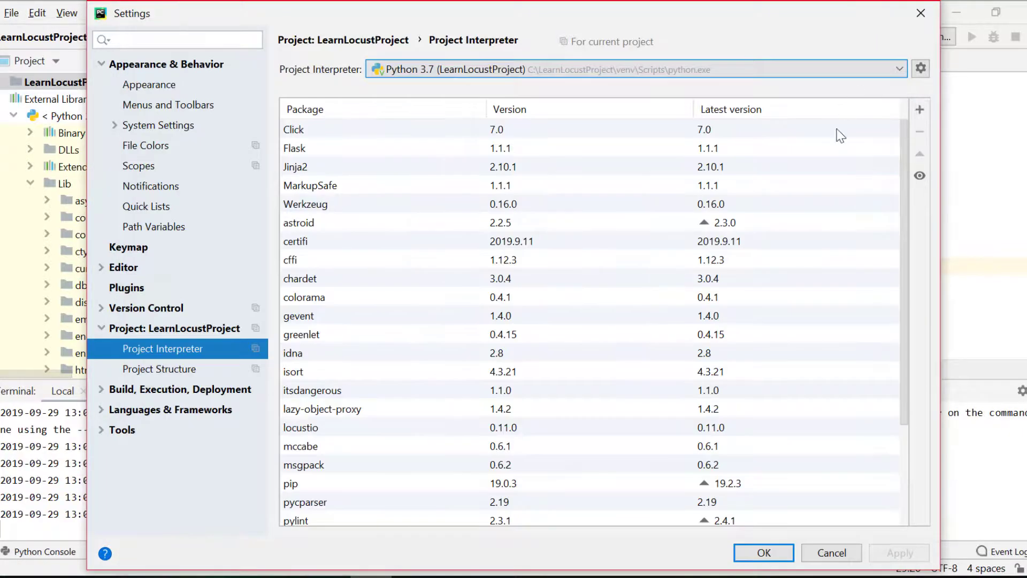
{"action": "mouse_move", "coordinate": [920, 109]}
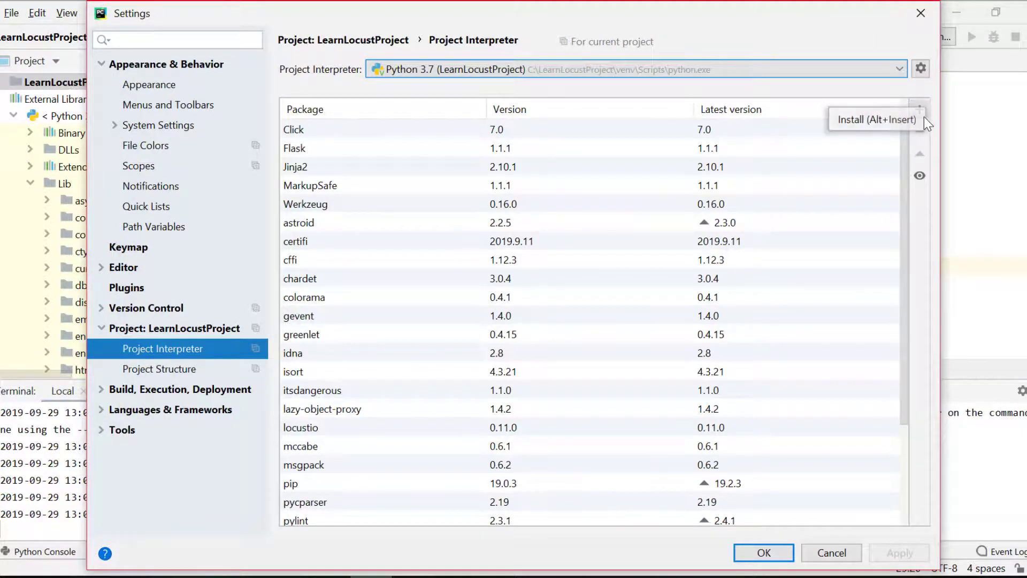
{"action": "mouse_move", "coordinate": [911, 214]}
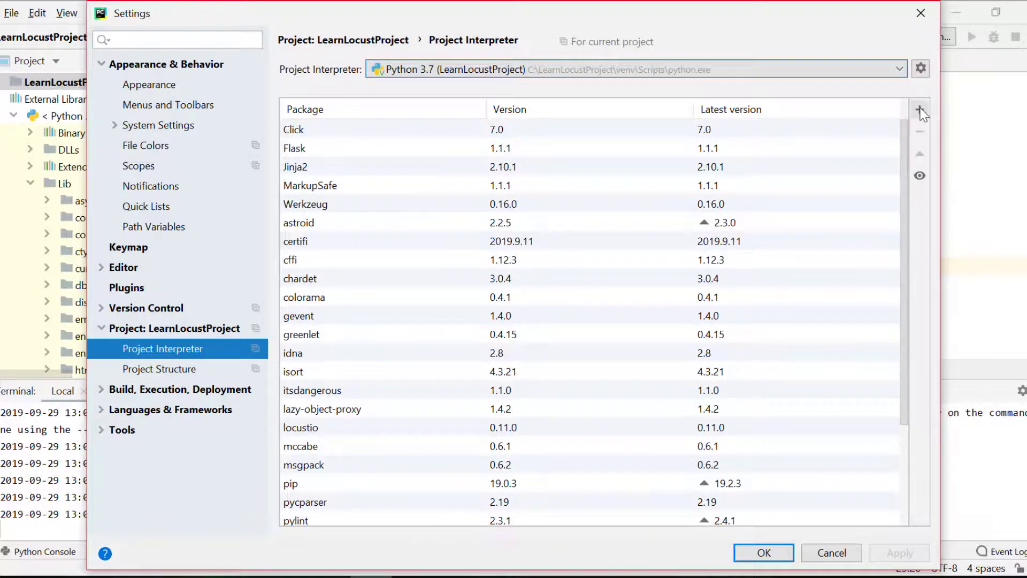
{"action": "mouse_move", "coordinate": [920, 113]}
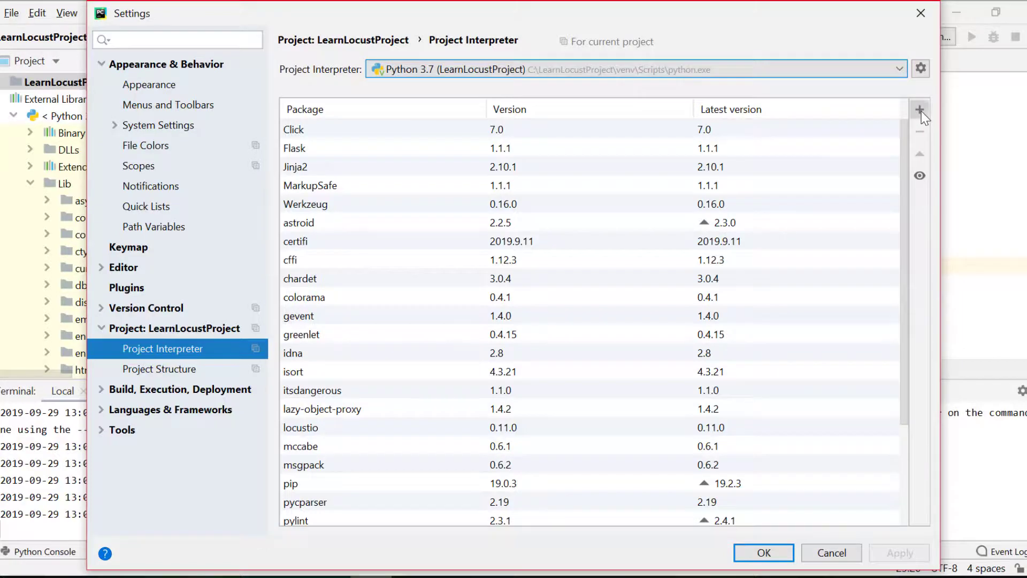
{"action": "left_click", "coordinate": [919, 109]}
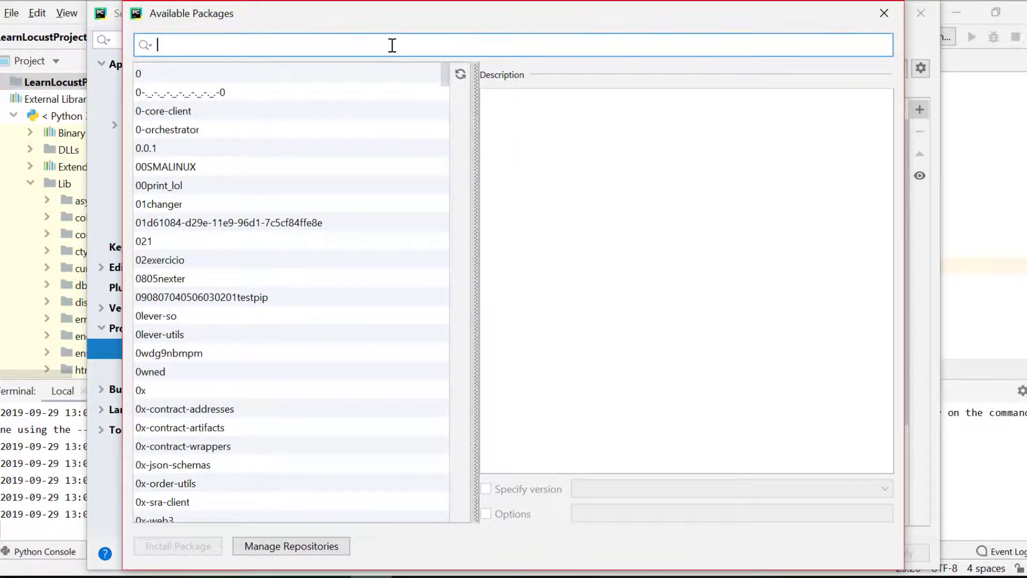
{"action": "type", "text": "locust"}
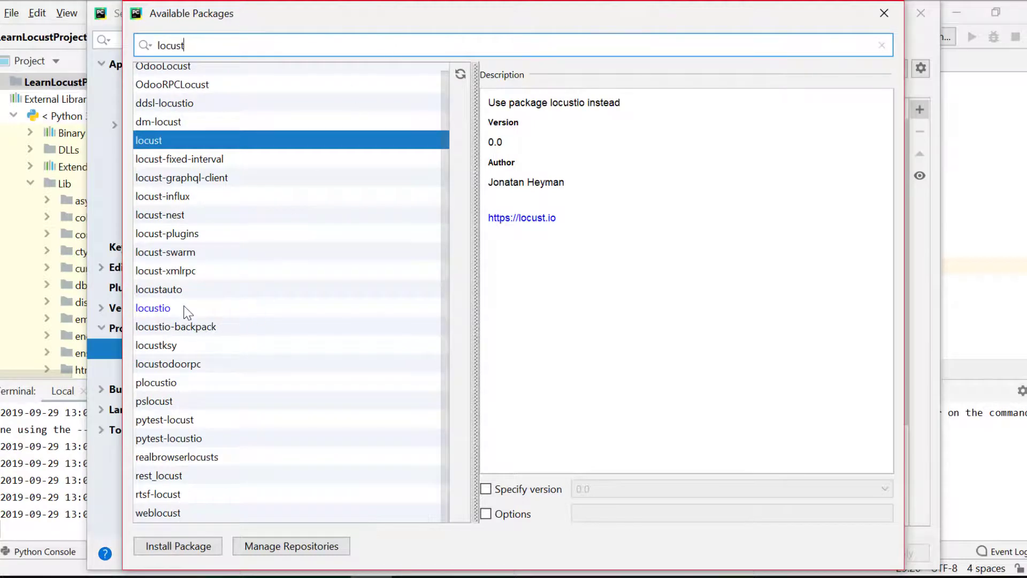
{"action": "left_click", "coordinate": [153, 308]}
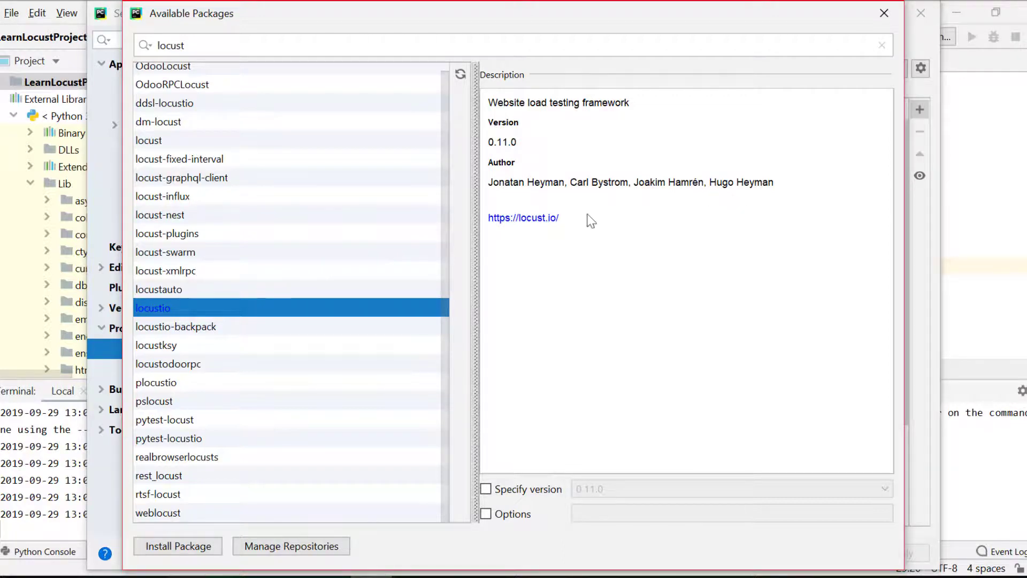
{"action": "mouse_move", "coordinate": [465, 150]}
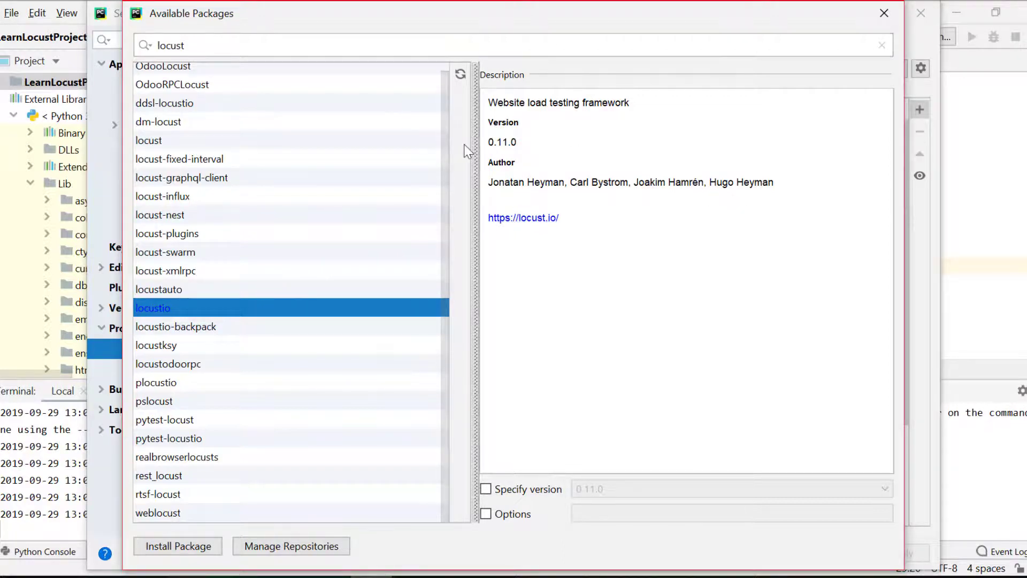
{"action": "mouse_move", "coordinate": [652, 216]}
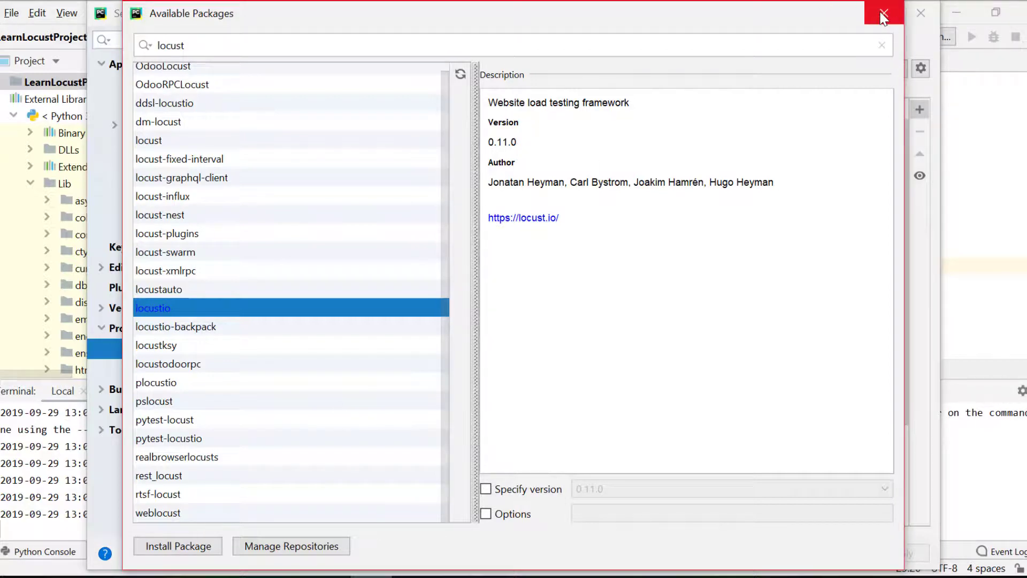
{"action": "left_click", "coordinate": [883, 13]}
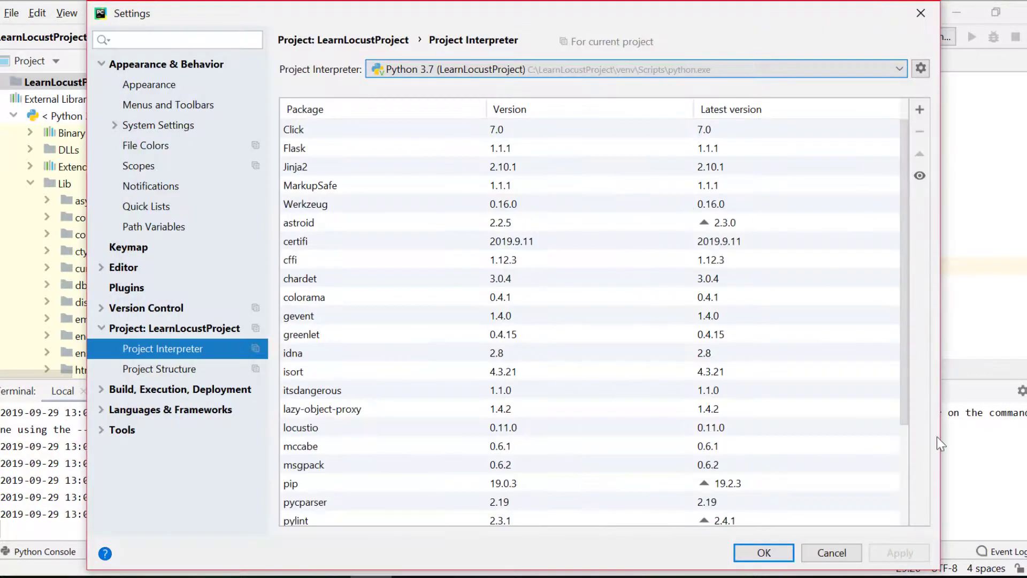
Step: Cancel the Settings dialog, returning to locustfile.py with the base host error still shown
{"action": "scroll", "scroll_direction": "down", "scroll_amount": 3}
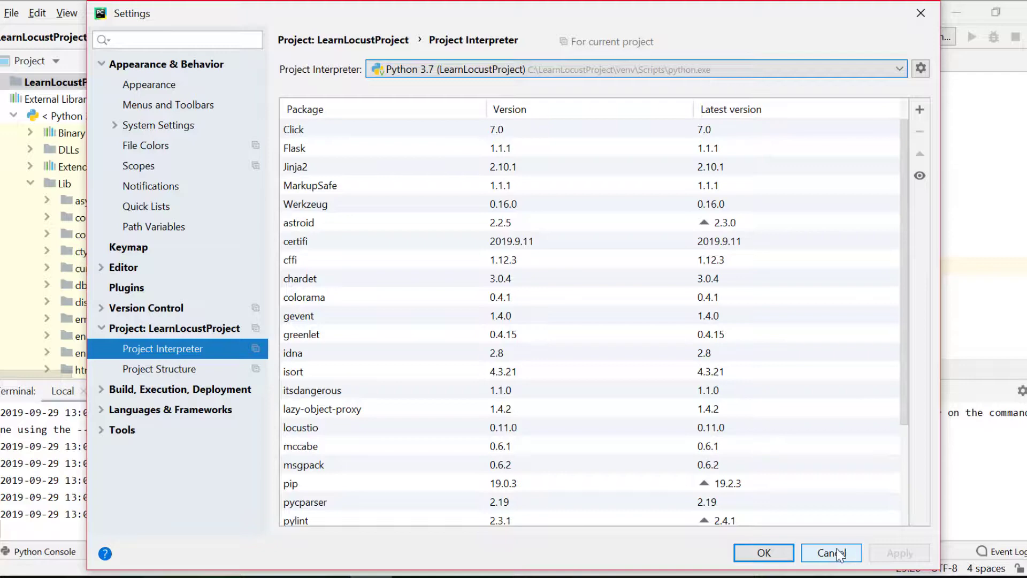
{"action": "mouse_move", "coordinate": [839, 557]}
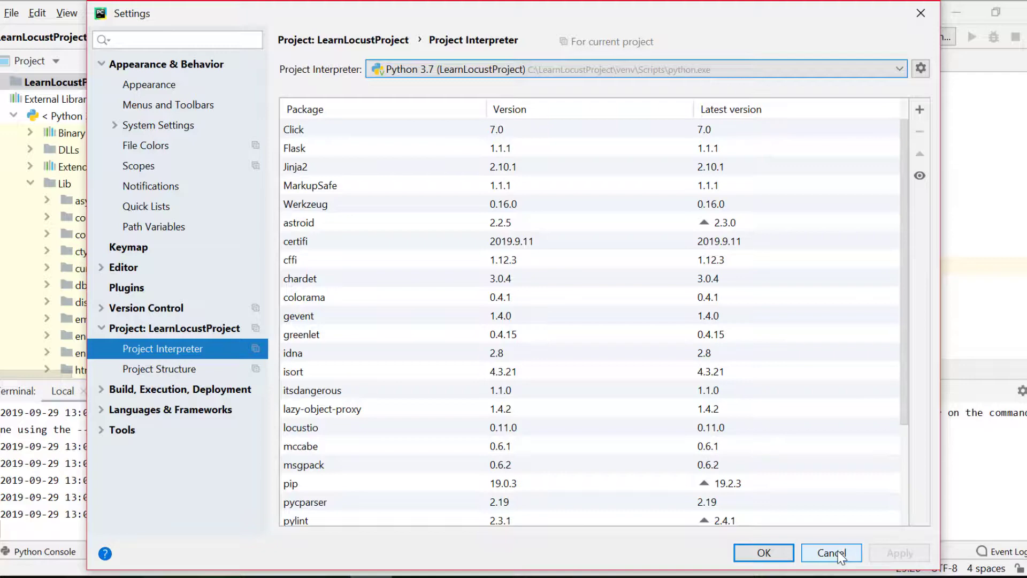
{"action": "left_click", "coordinate": [830, 552]}
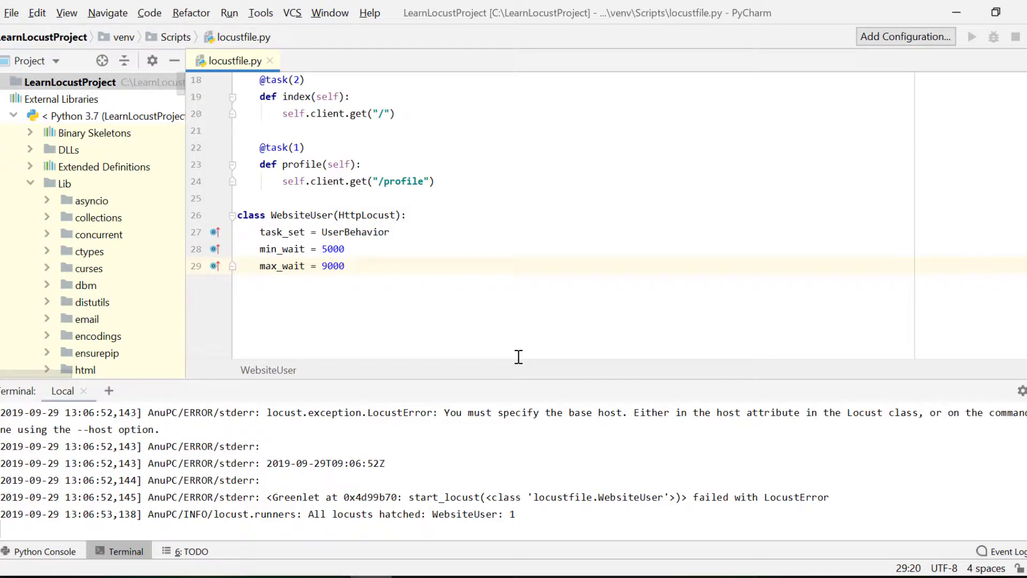
{"action": "mouse_move", "coordinate": [457, 383]}
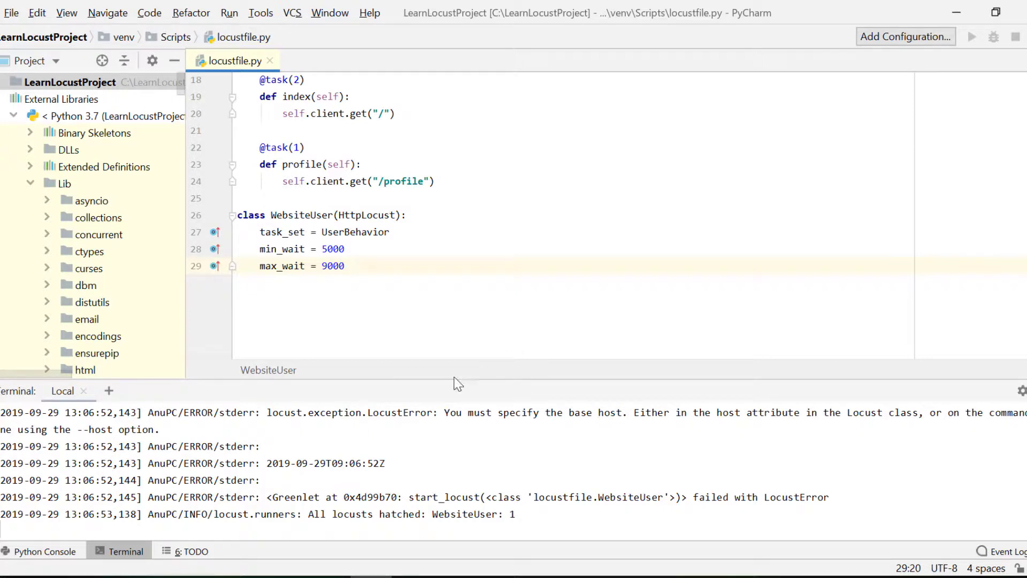